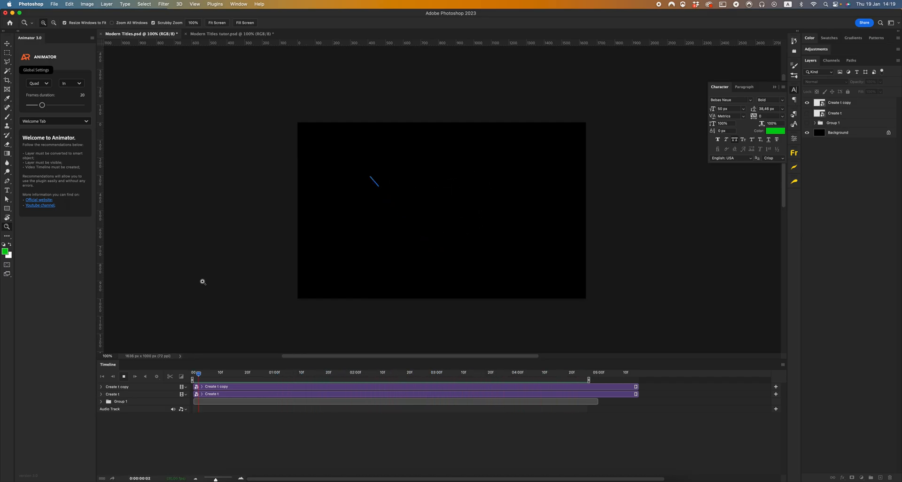
- Play through the finished title animation to preview the result
{"action": "left_click_drag", "start_coordinate": [198, 372], "coordinate": [355, 372]}
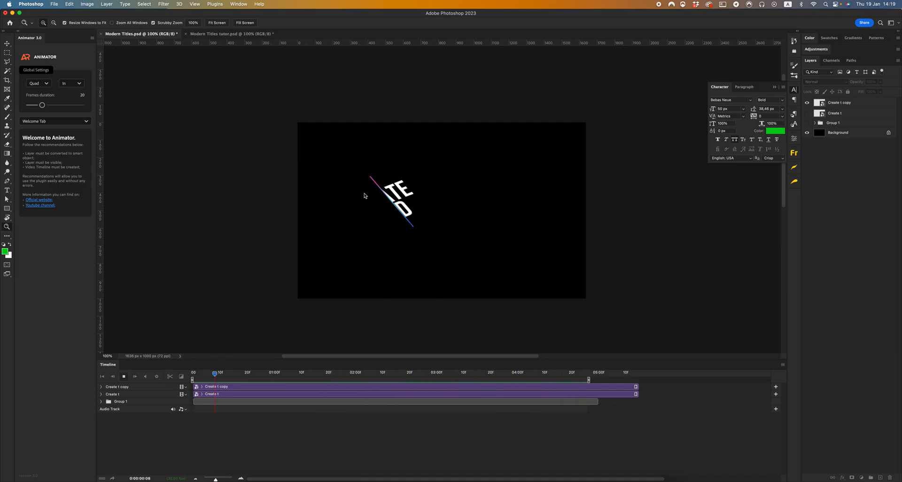
{"action": "left_click", "coordinate": [123, 377]}
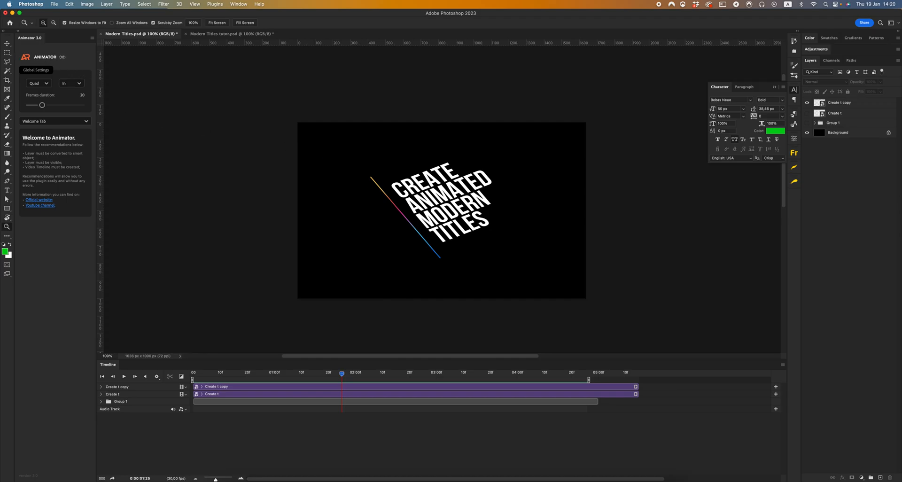
{"action": "mouse_move", "coordinate": [42, 44]}
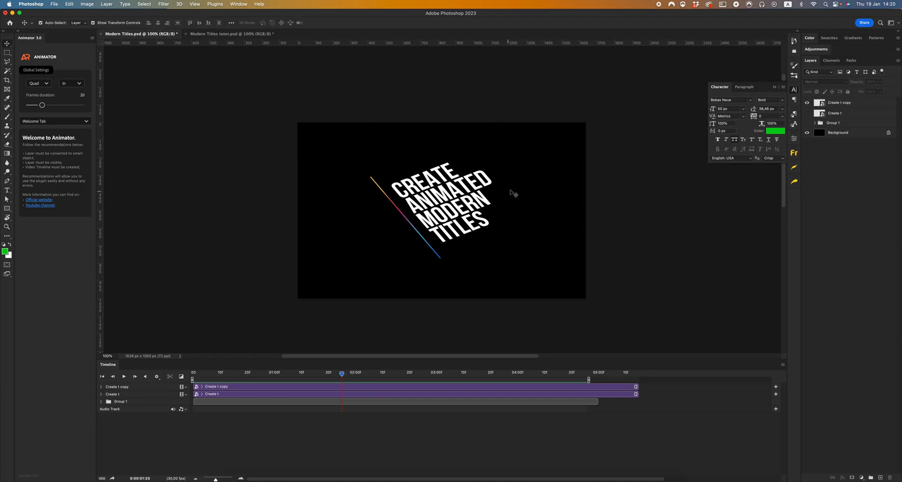
{"action": "mouse_move", "coordinate": [453, 183]}
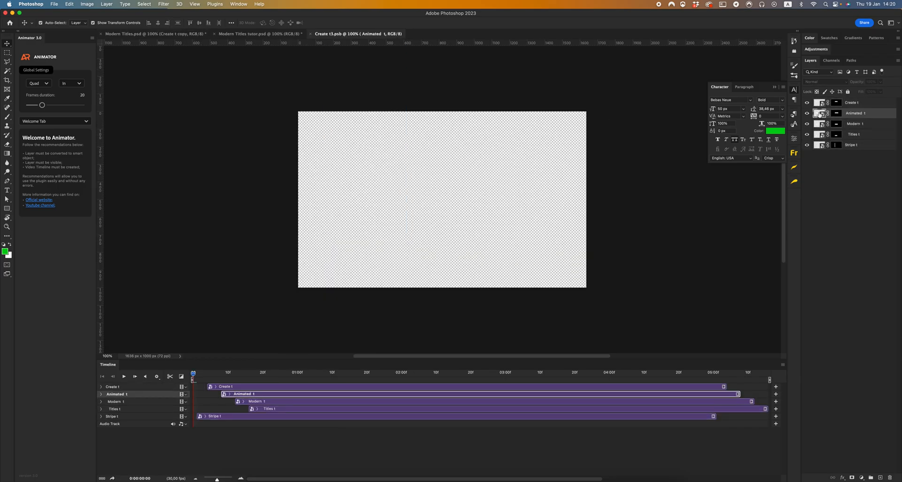
- Look inside the Create word's nested smart object and return to the finished title document
{"action": "left_click", "coordinate": [445, 34]}
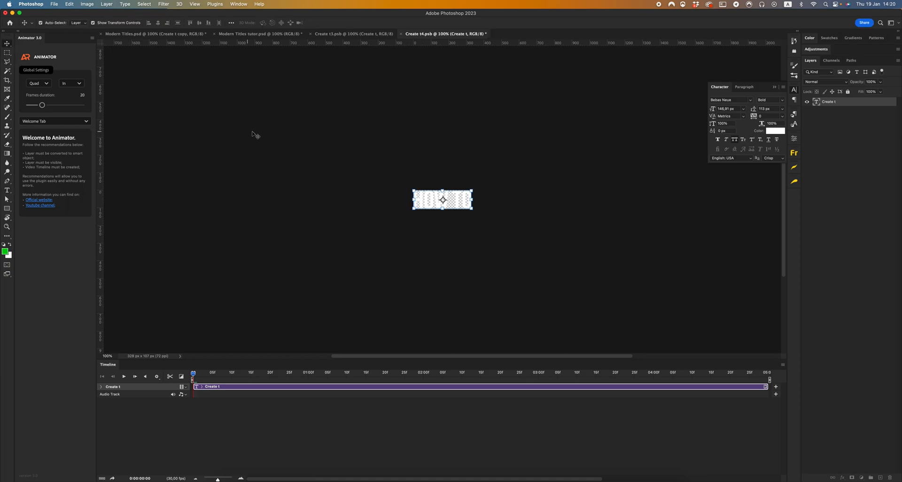
{"action": "left_click", "coordinate": [353, 33]}
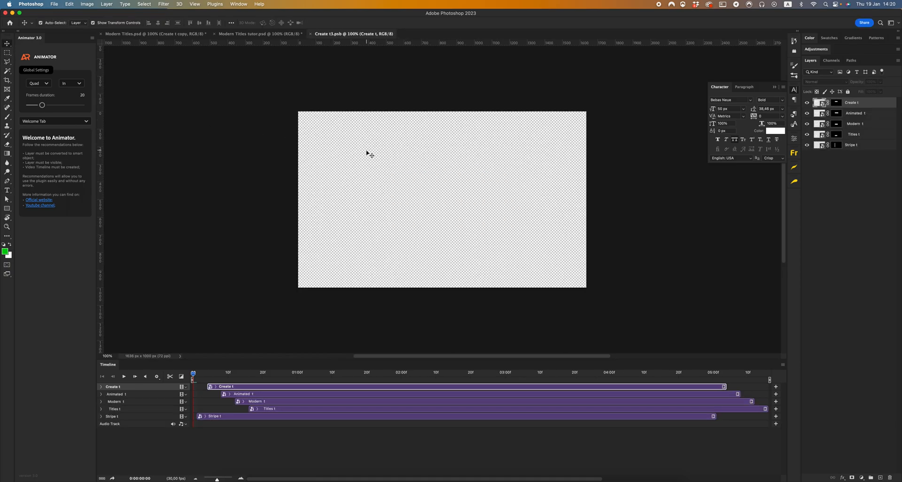
{"action": "left_click", "coordinate": [149, 34]}
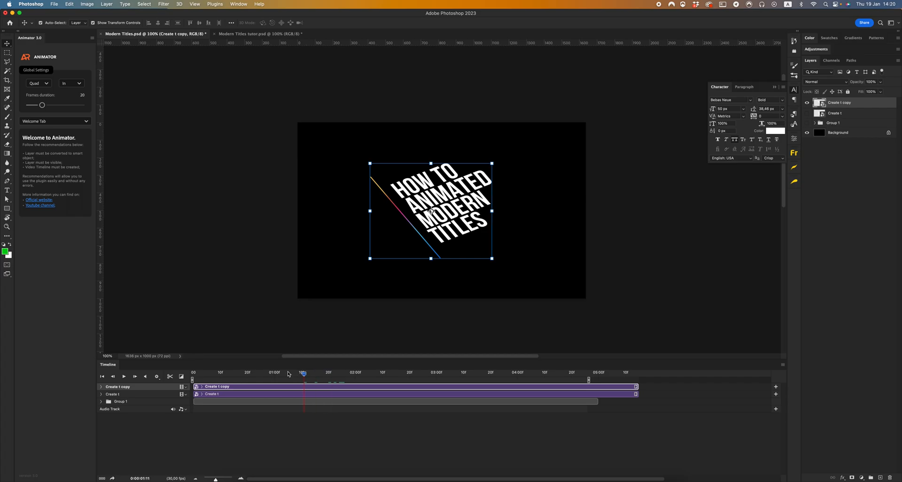
- Scrub the title animation, then revisit the smart object holding all title layers
{"action": "left_click_drag", "start_coordinate": [303, 373], "coordinate": [286, 373]}
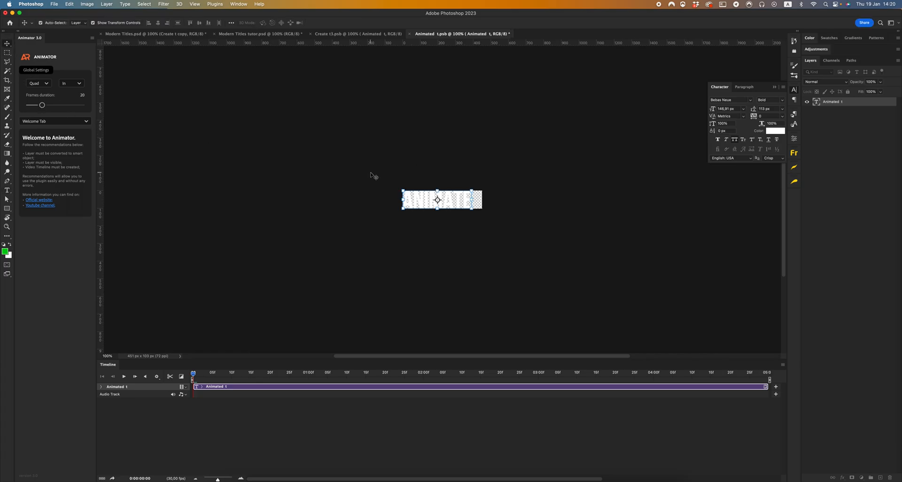
{"action": "left_click", "coordinate": [348, 33]}
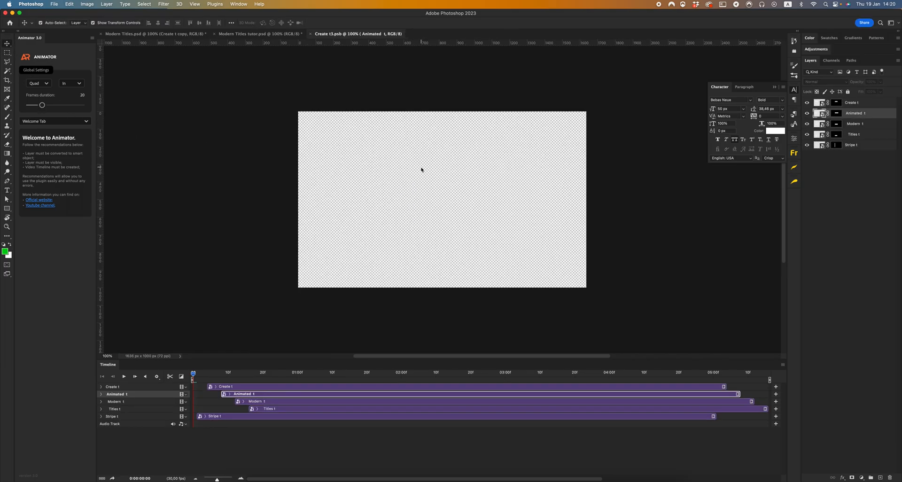
{"action": "left_click", "coordinate": [135, 33]}
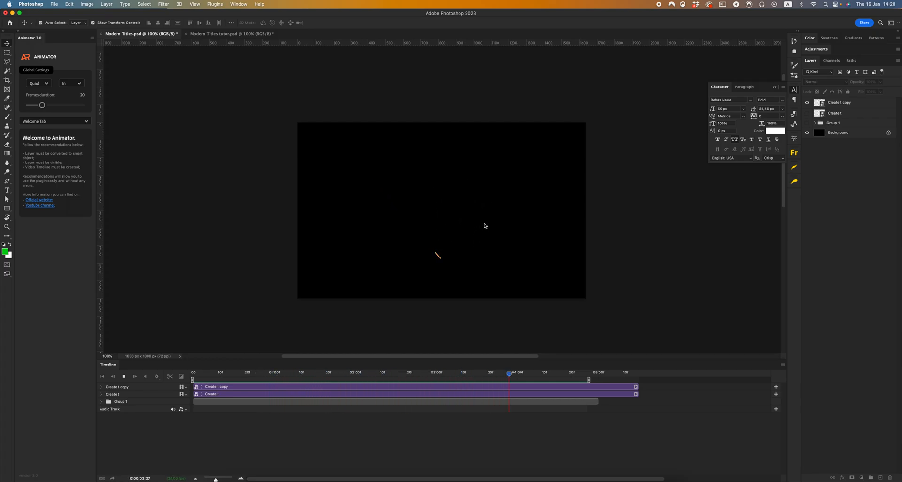
- Replay the finished title animation and switch to the tutorial document
{"action": "left_click", "coordinate": [276, 372]}
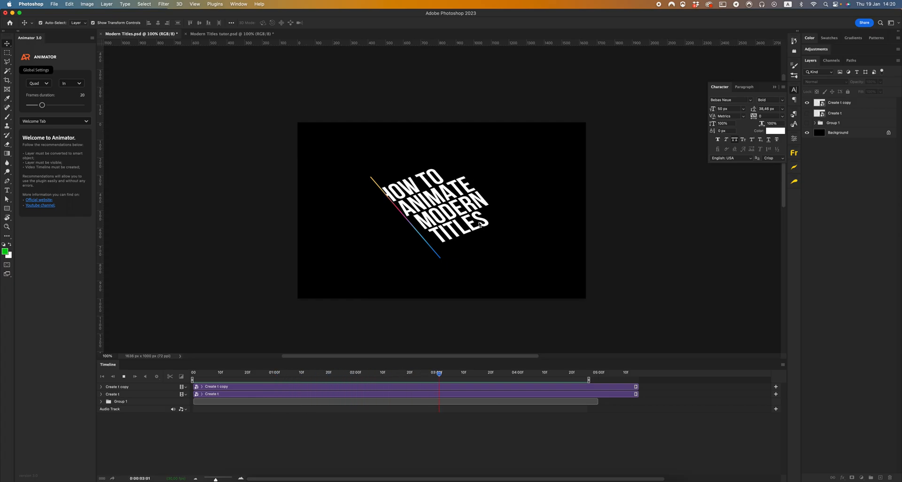
{"action": "left_click", "coordinate": [512, 372]}
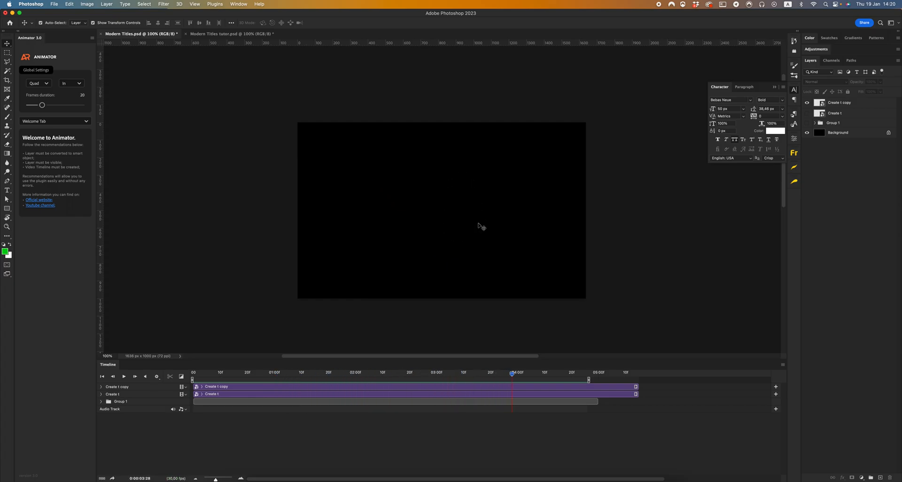
{"action": "mouse_move", "coordinate": [233, 79]}
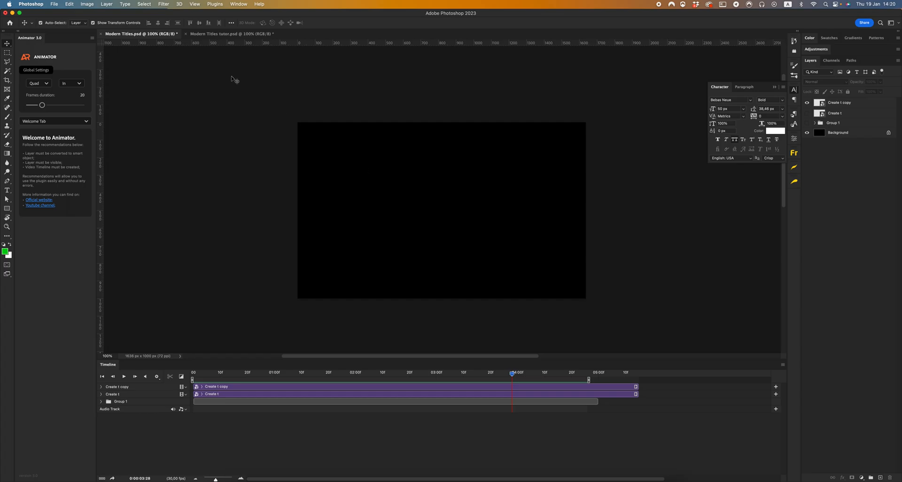
{"action": "left_click", "coordinate": [215, 33]}
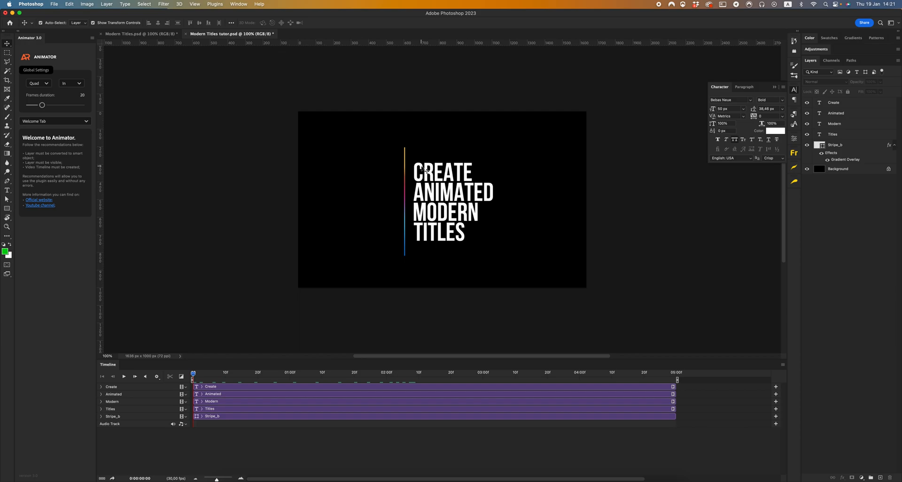
{"action": "mouse_move", "coordinate": [466, 134]}
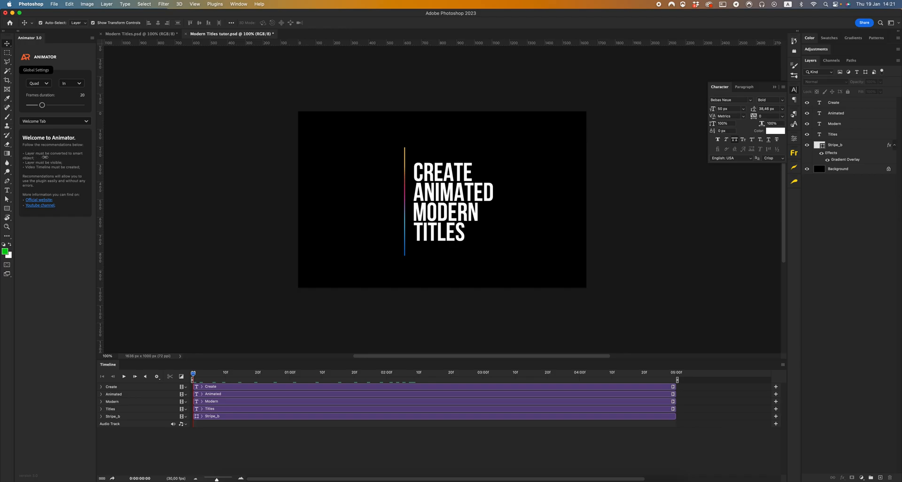
{"action": "mouse_move", "coordinate": [773, 136]}
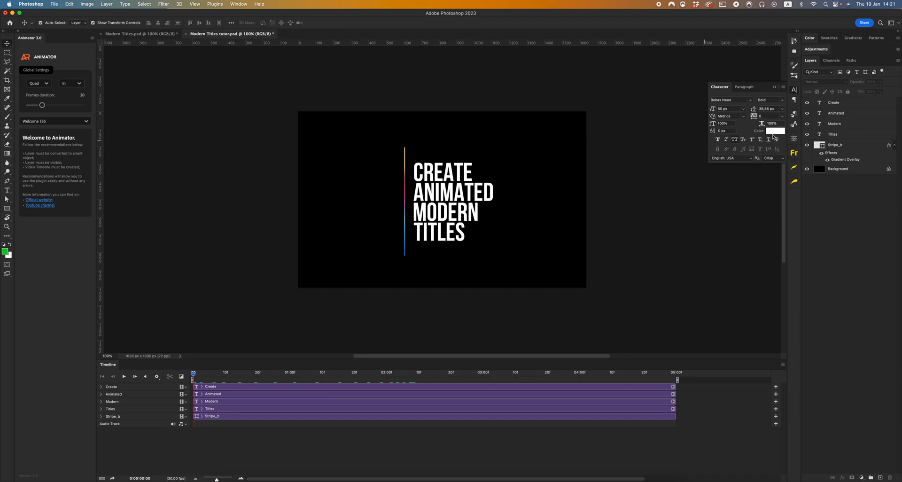
- Convert the selected Create–Stripe_b layers to smart objects from the layer context menu
{"action": "right_click", "coordinate": [834, 102]}
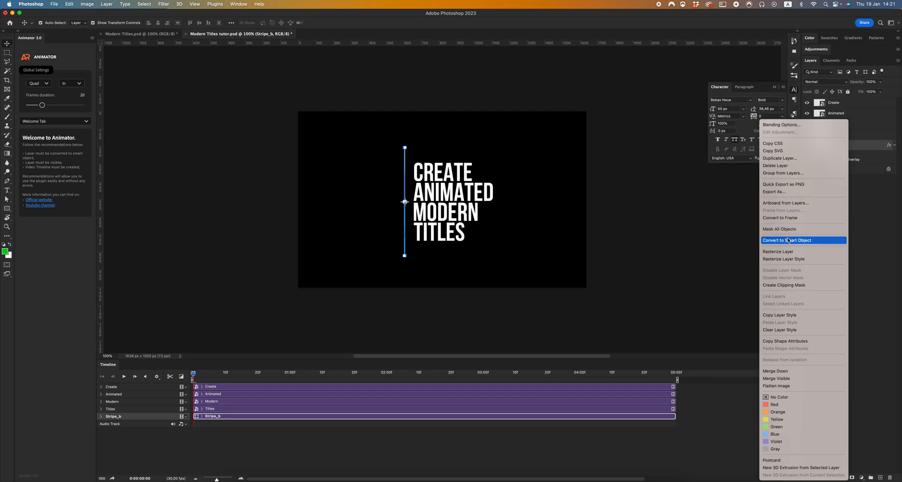
{"action": "left_click", "coordinate": [786, 240]}
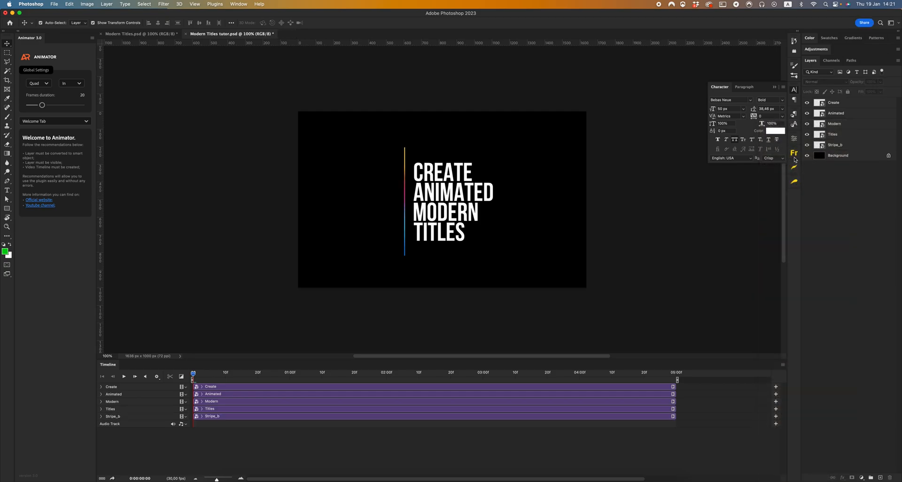
{"action": "mouse_move", "coordinate": [58, 173]}
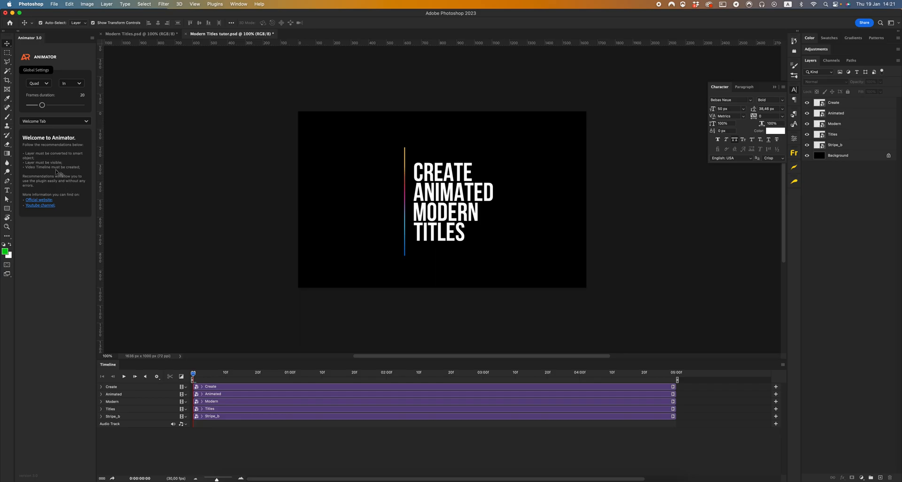
{"action": "mouse_move", "coordinate": [452, 364]}
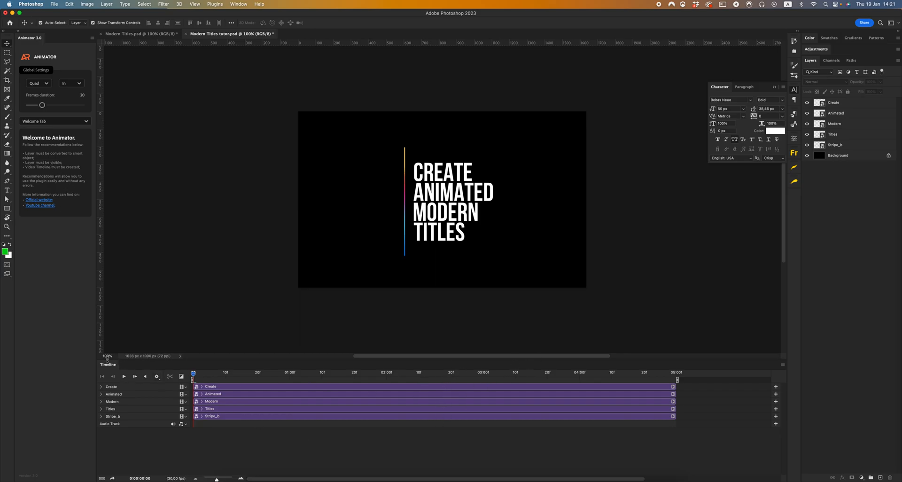
{"action": "mouse_move", "coordinate": [774, 170]}
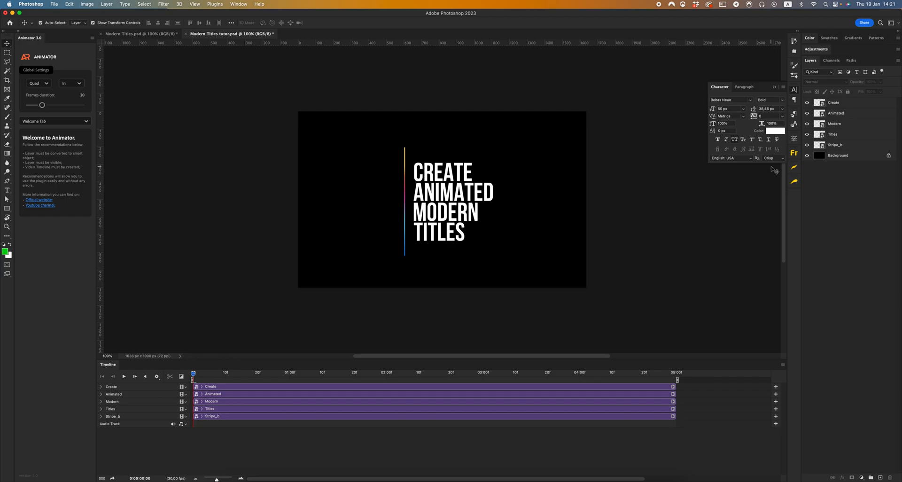
- Select the Create layer and set Animator to Cubic easing with frame duration 30
{"action": "left_click", "coordinate": [833, 102]}
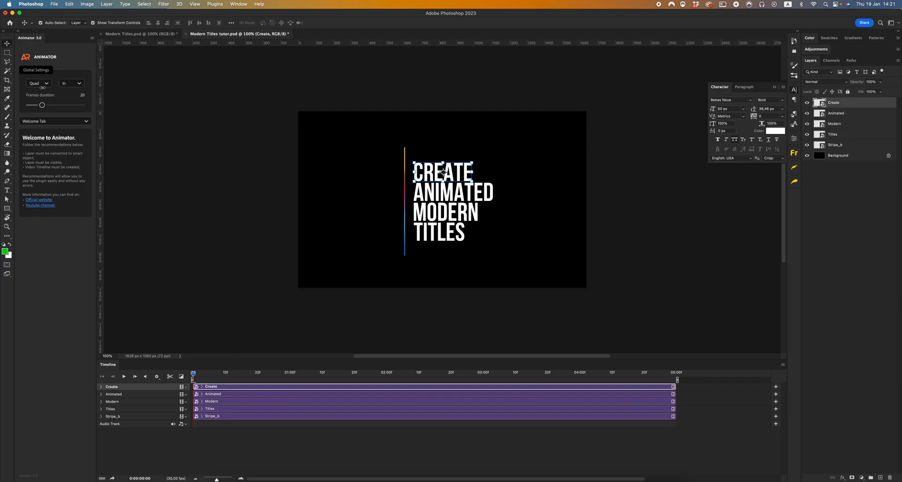
{"action": "left_click", "coordinate": [38, 83]}
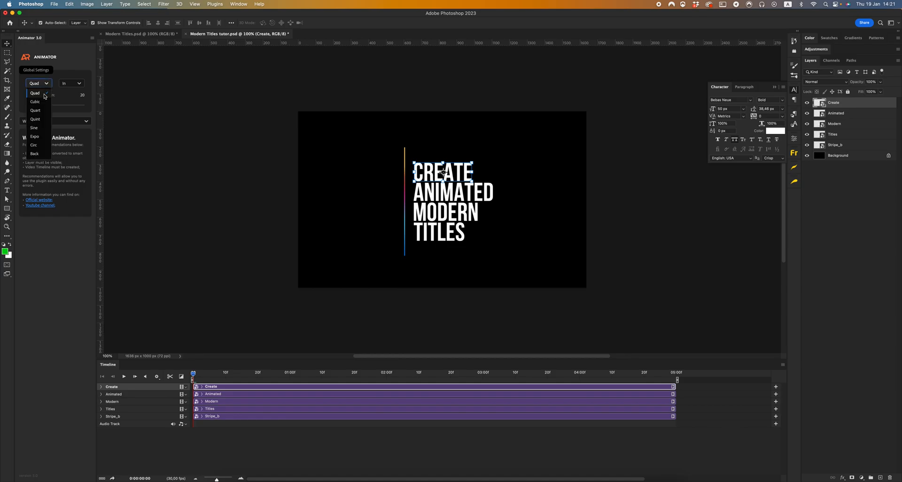
{"action": "left_click", "coordinate": [34, 102]}
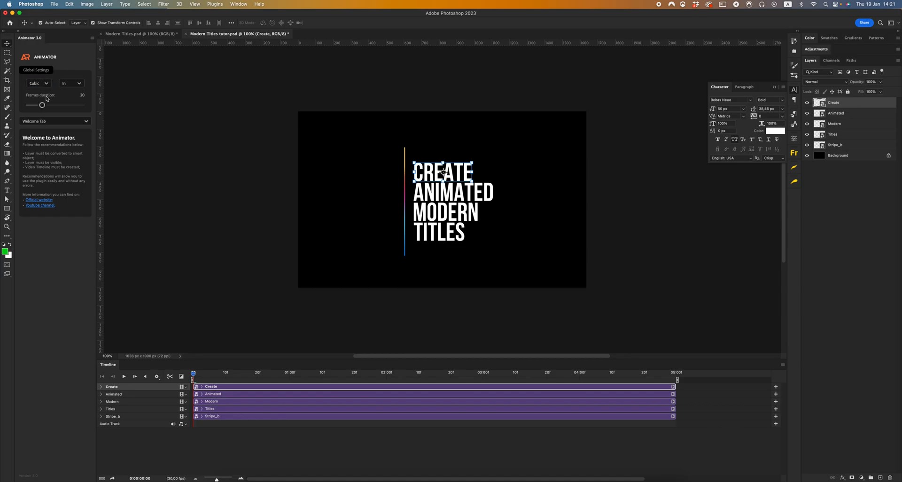
{"action": "left_click_drag", "start_coordinate": [41, 105], "coordinate": [49, 105]}
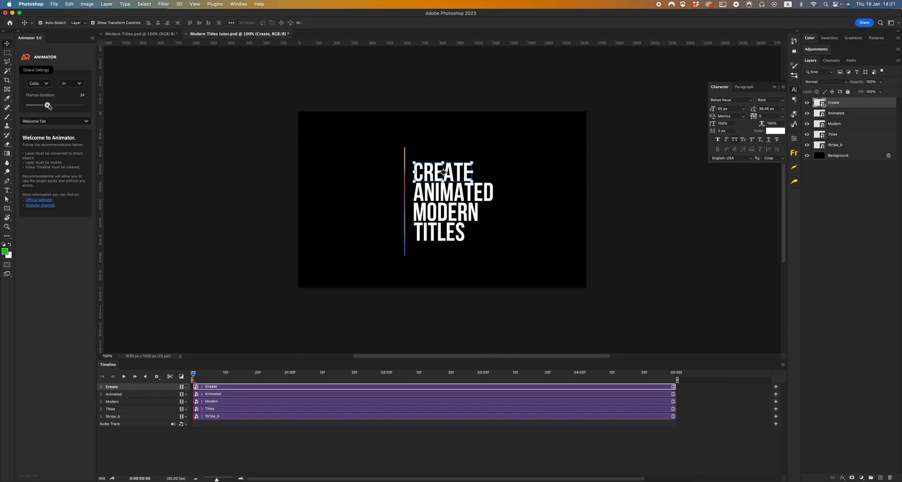
{"action": "left_click_drag", "start_coordinate": [48, 105], "coordinate": [55, 105]}
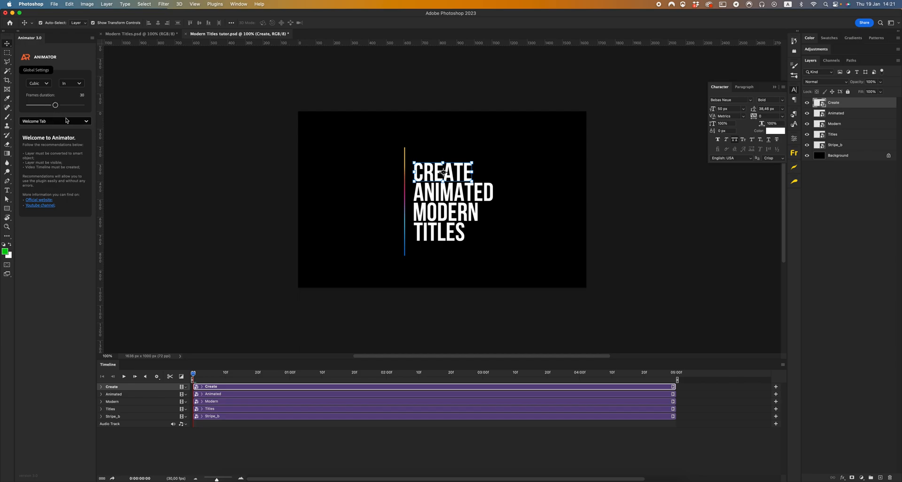
- Choose a Move animation going Right with length 450 px and expand Create's track properties
{"action": "left_click", "coordinate": [55, 120]}
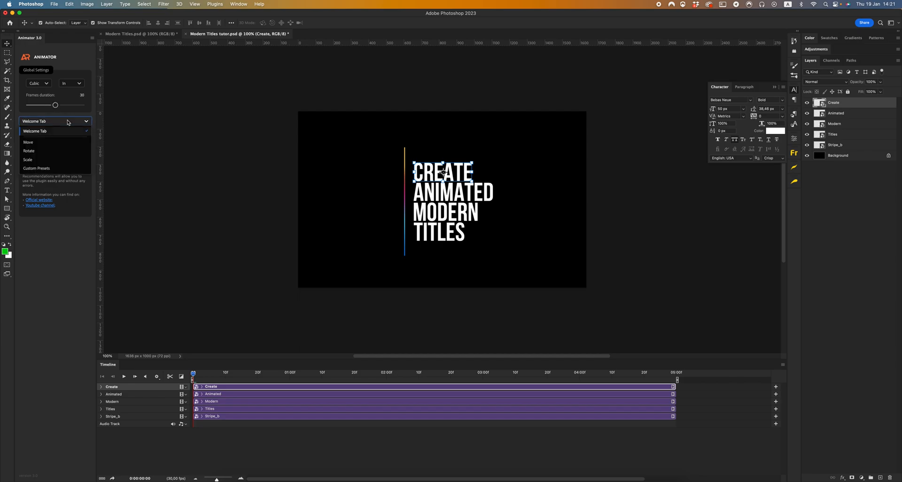
{"action": "mouse_move", "coordinate": [28, 141]}
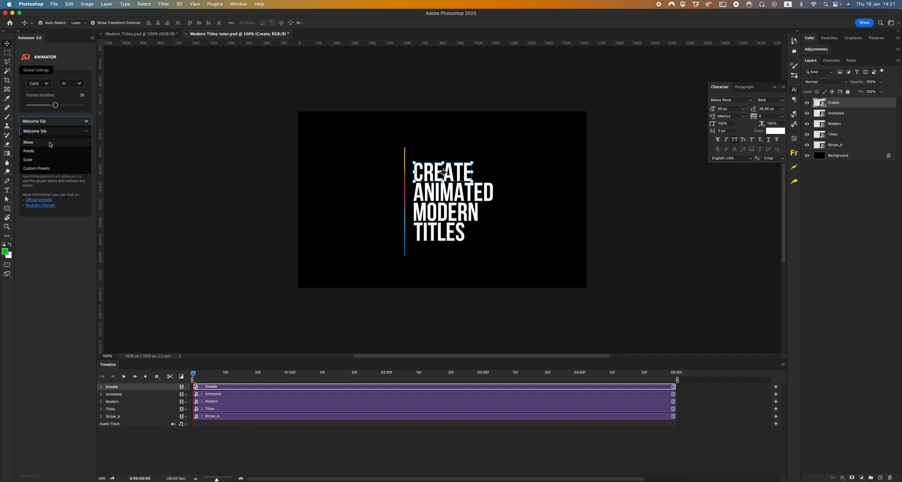
{"action": "left_click", "coordinate": [28, 142]}
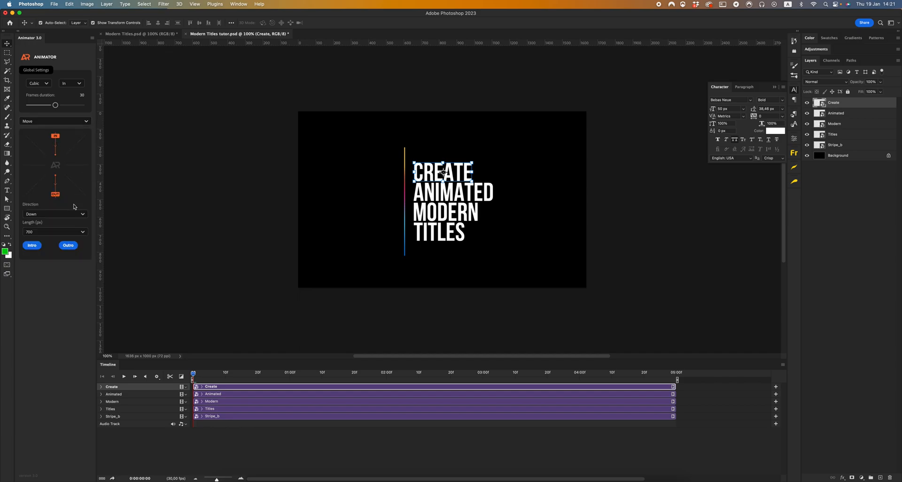
{"action": "left_click", "coordinate": [54, 213]}
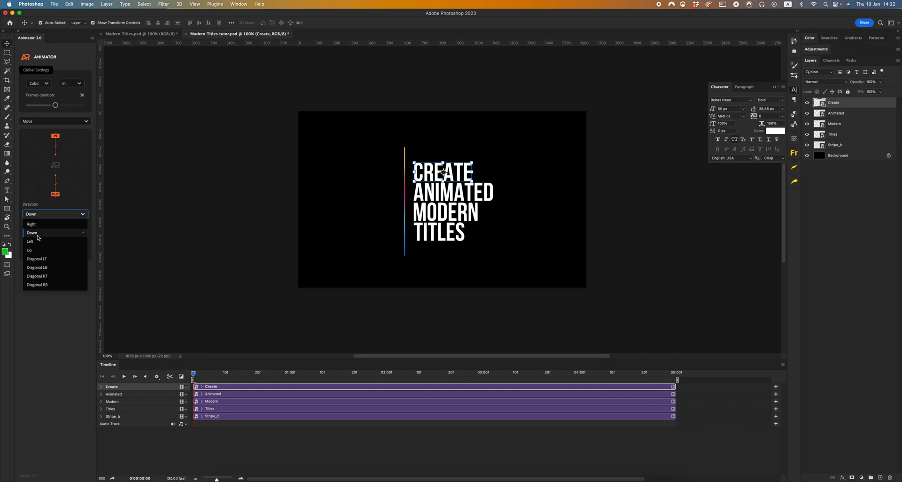
{"action": "left_click", "coordinate": [30, 224]}
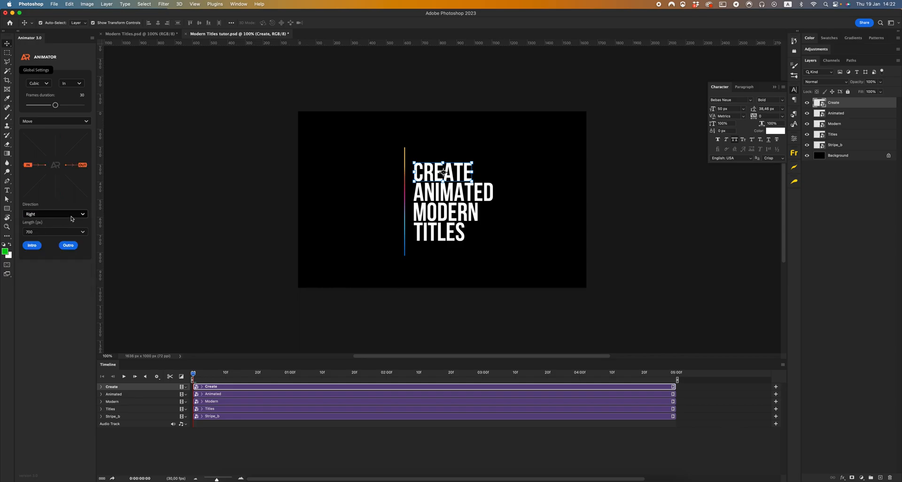
{"action": "left_click", "coordinate": [54, 232]}
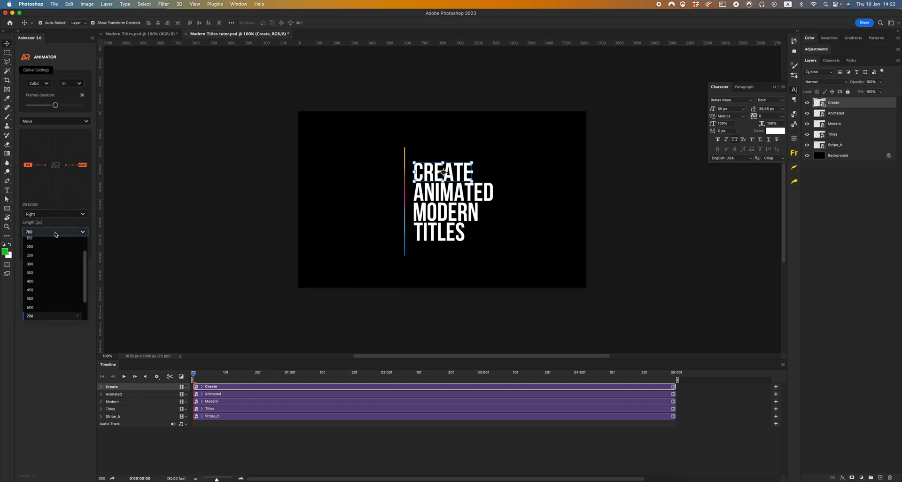
{"action": "mouse_move", "coordinate": [36, 290]}
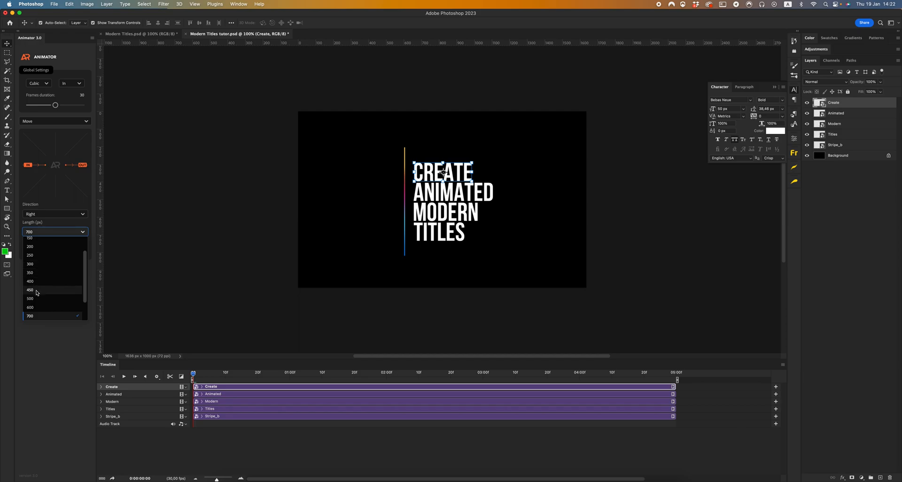
{"action": "left_click", "coordinate": [30, 289]}
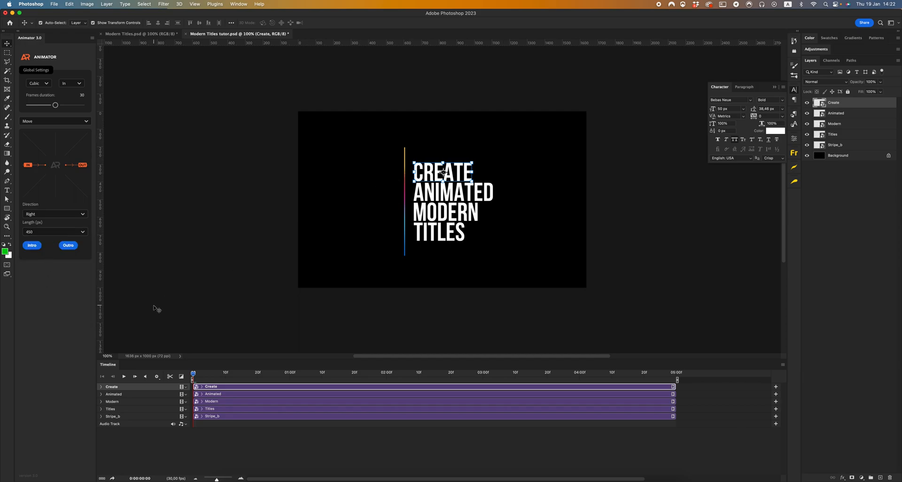
{"action": "left_click", "coordinate": [102, 386]}
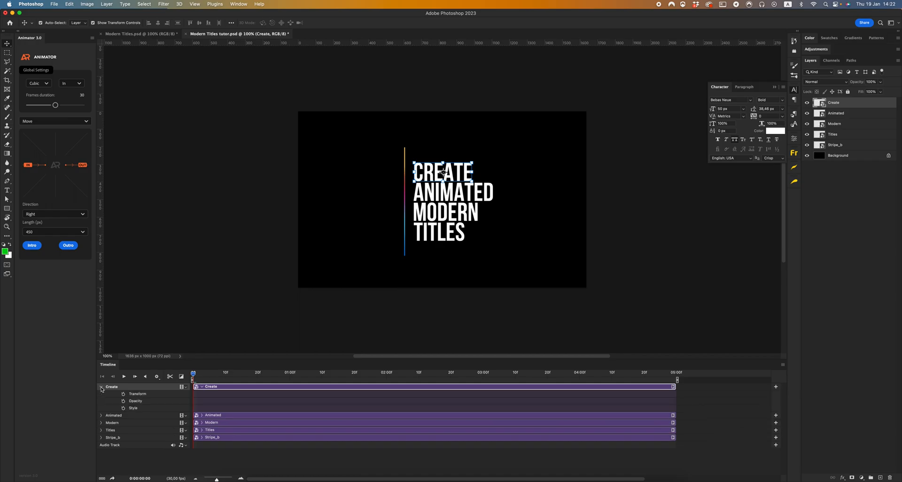
- Add Create's slide-in intro, move the playhead to 2:00 and set a leftward exit direction
{"action": "left_click", "coordinate": [102, 387]}
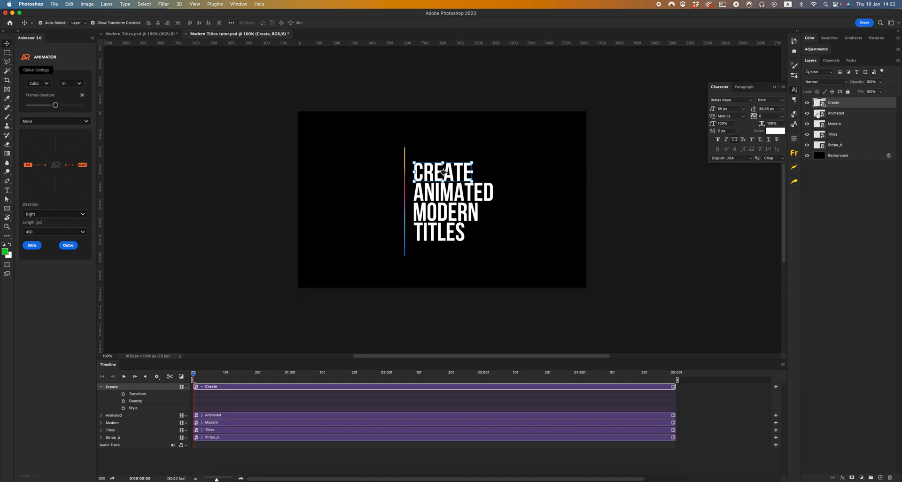
{"action": "mouse_move", "coordinate": [69, 231]}
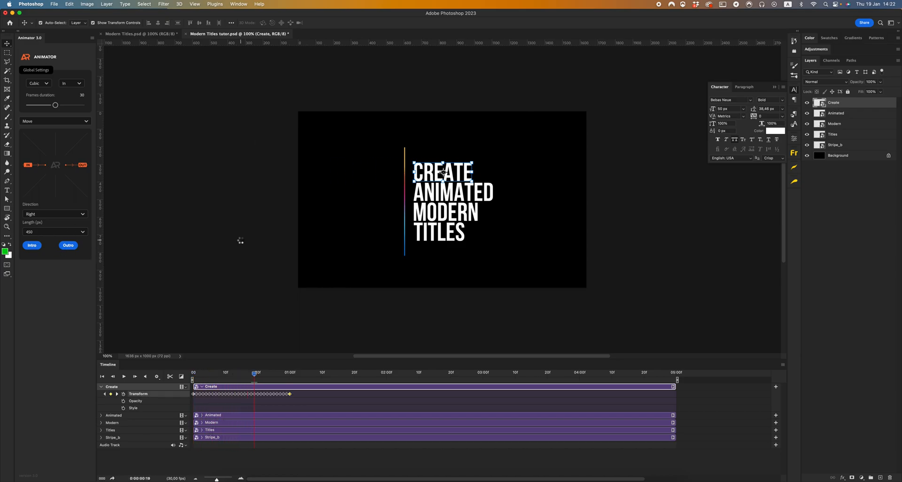
{"action": "left_click", "coordinate": [203, 372]}
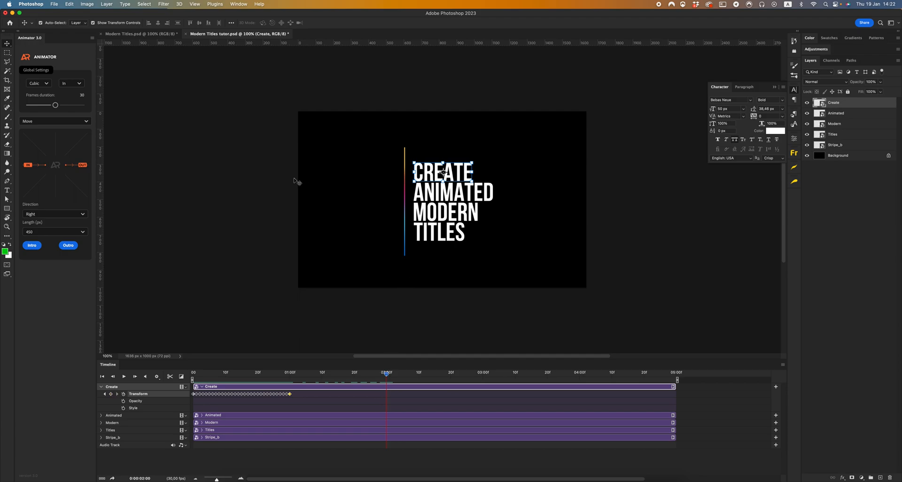
{"action": "left_click", "coordinate": [54, 213]}
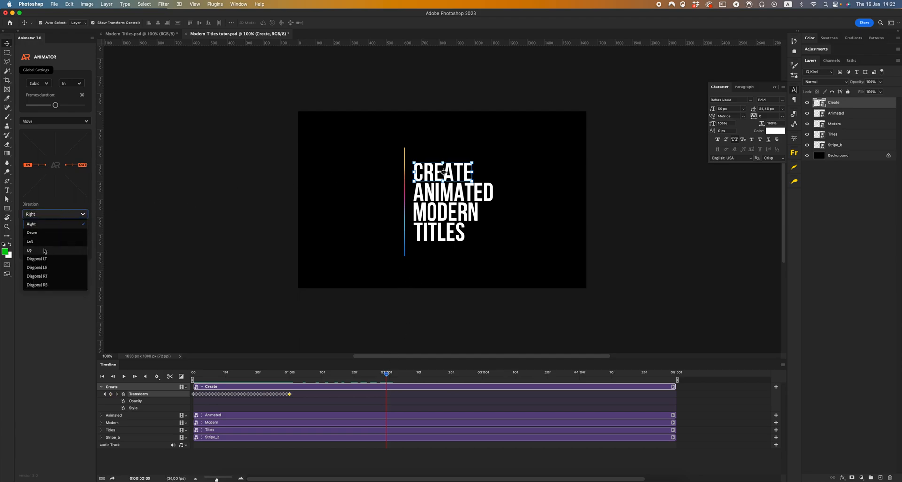
{"action": "left_click", "coordinate": [30, 241]}
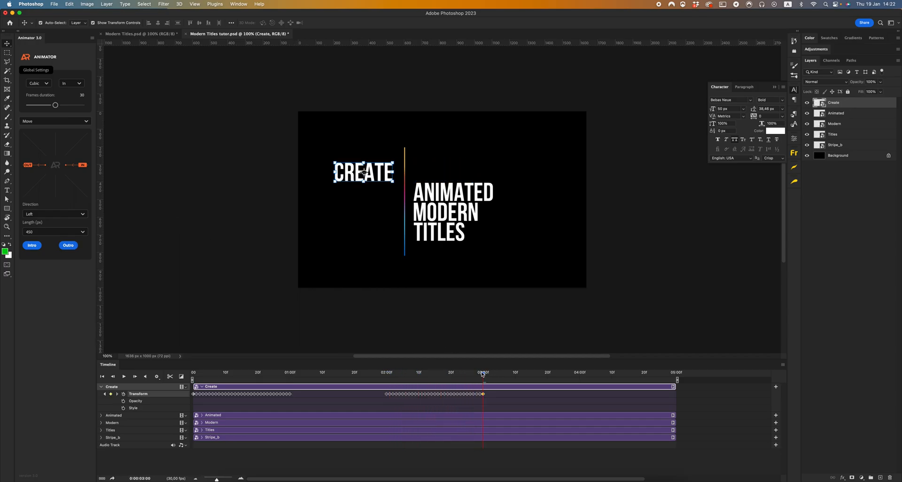
{"action": "left_click", "coordinate": [254, 372]}
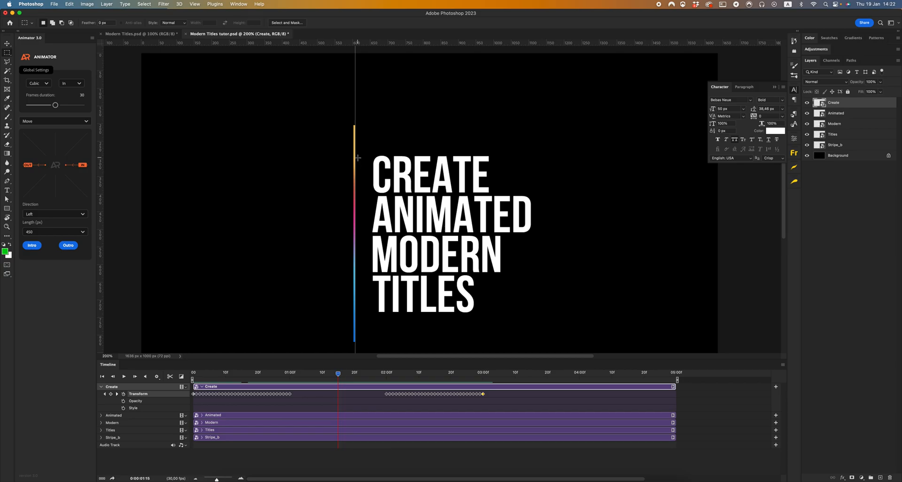
- Select the area right of the stripe, mask the Create layer to it and preview an earlier frame
{"action": "left_click_drag", "start_coordinate": [356, 156], "coordinate": [451, 184]}
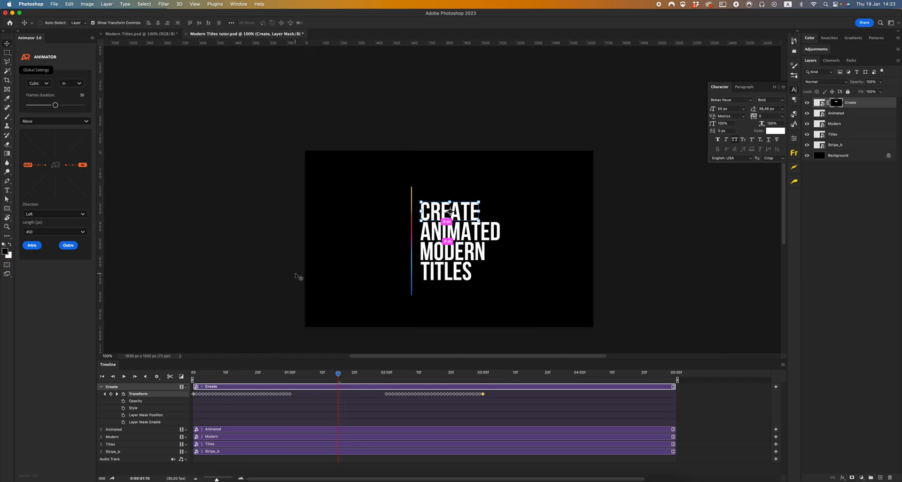
{"action": "left_click", "coordinate": [269, 372]}
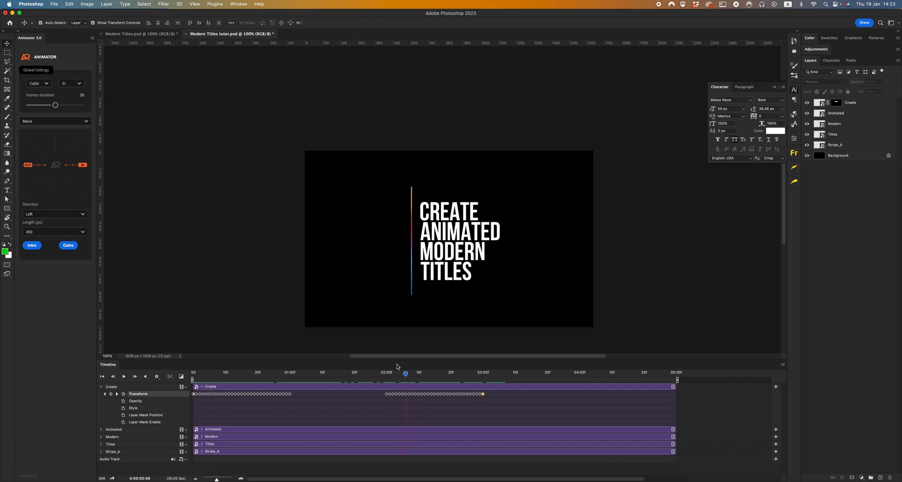
{"action": "left_click", "coordinate": [315, 372]}
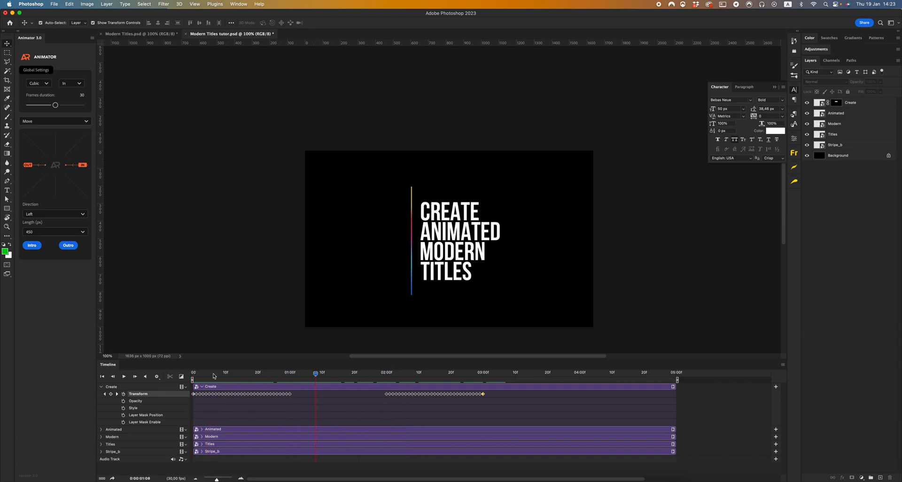
{"action": "mouse_move", "coordinate": [442, 227]}
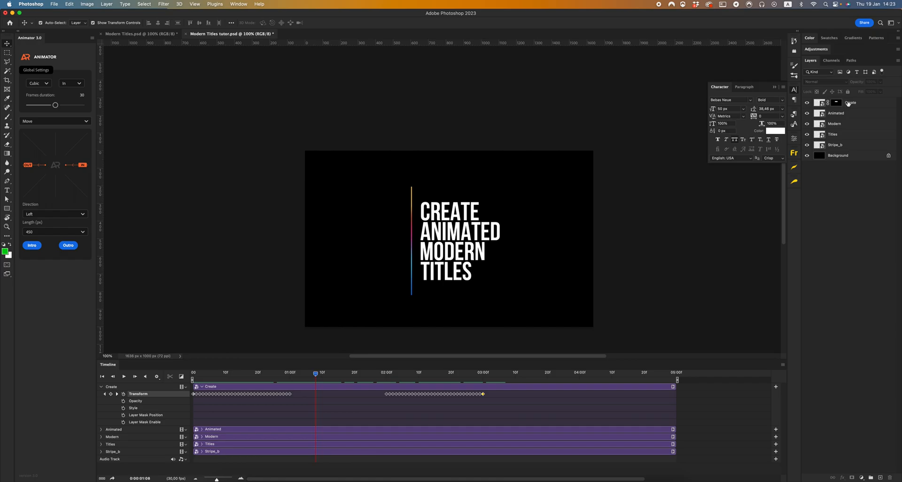
{"action": "mouse_move", "coordinate": [840, 125]}
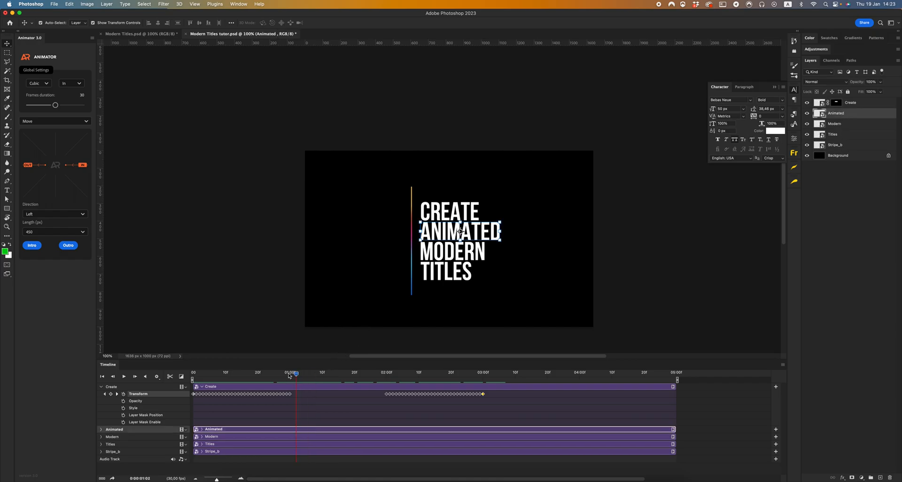
- Set direction Right, add the slide-in intro to the Titles line and reveal the lines' keyframes
{"action": "left_click", "coordinate": [54, 214]}
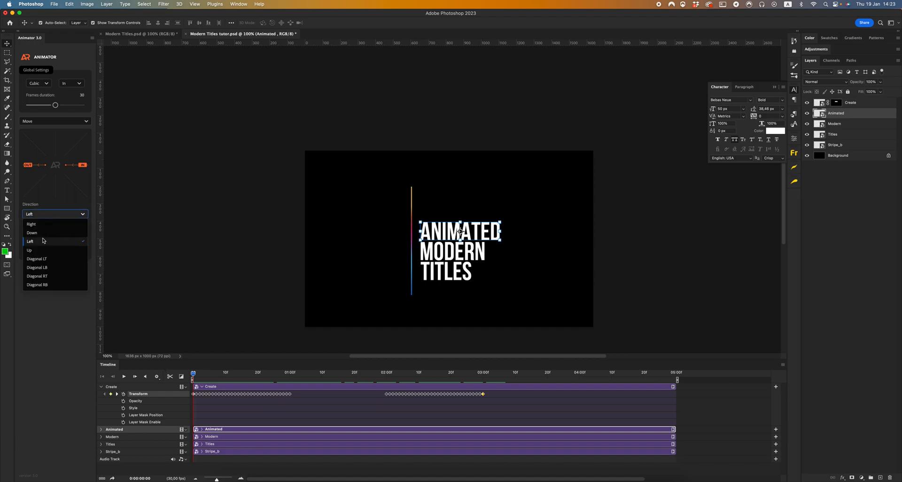
{"action": "left_click", "coordinate": [31, 223]}
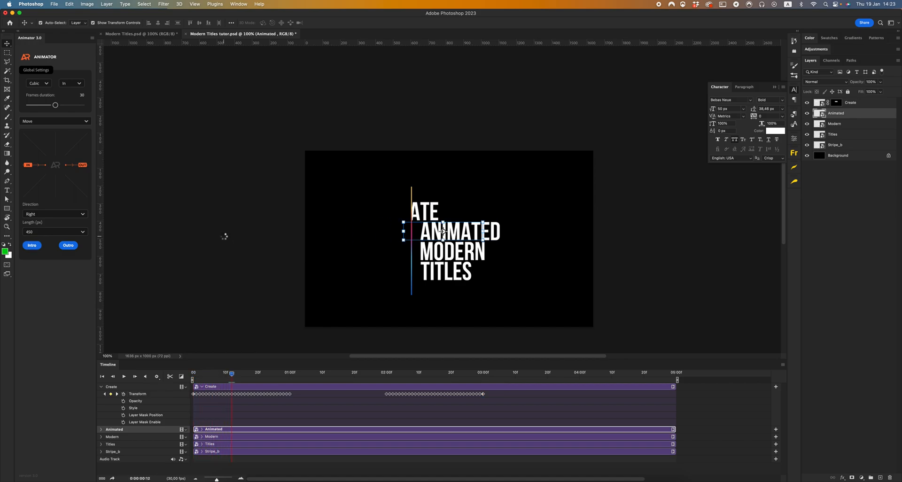
{"action": "left_click", "coordinate": [205, 372]}
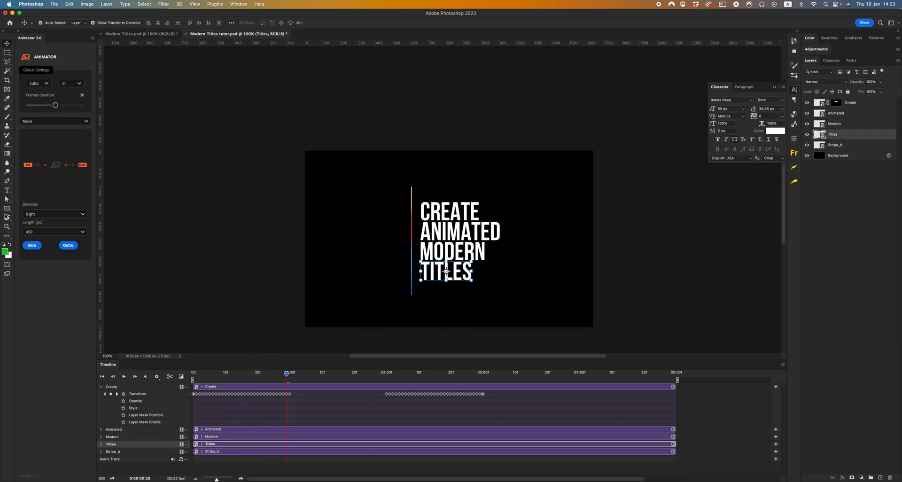
{"action": "left_click", "coordinate": [32, 245]}
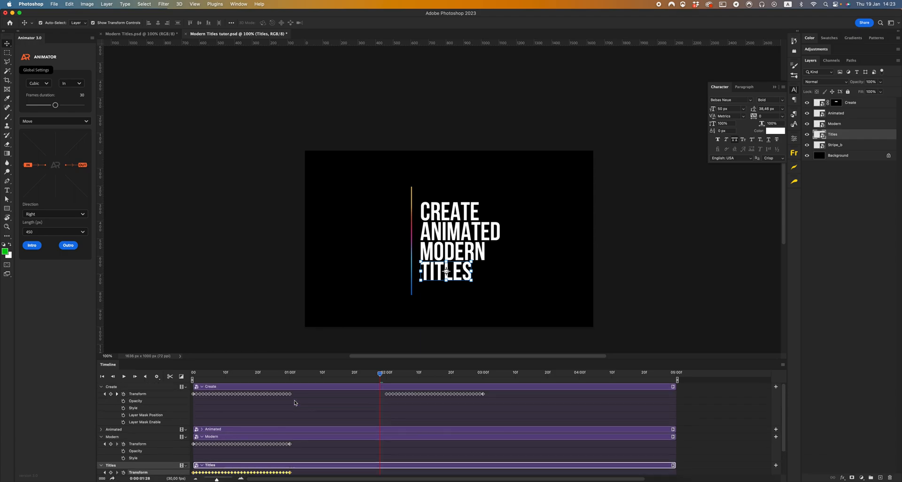
{"action": "left_click", "coordinate": [102, 429]}
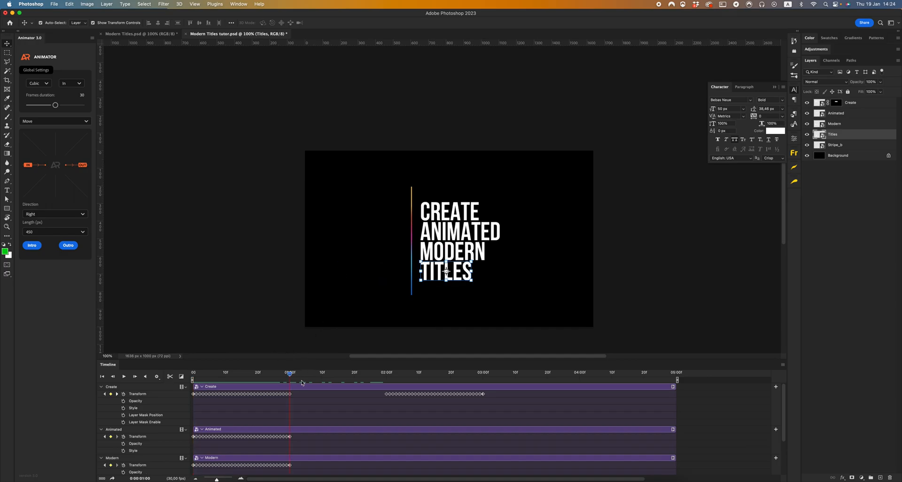
- Give the Animated line a 500 px slide-in intro and a slide-out outro
{"action": "left_click", "coordinate": [835, 113]}
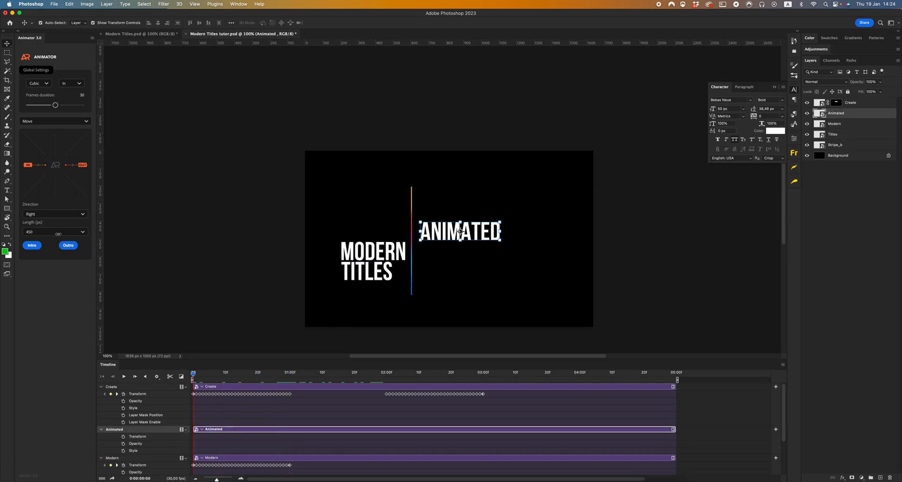
{"action": "left_click", "coordinate": [54, 231]}
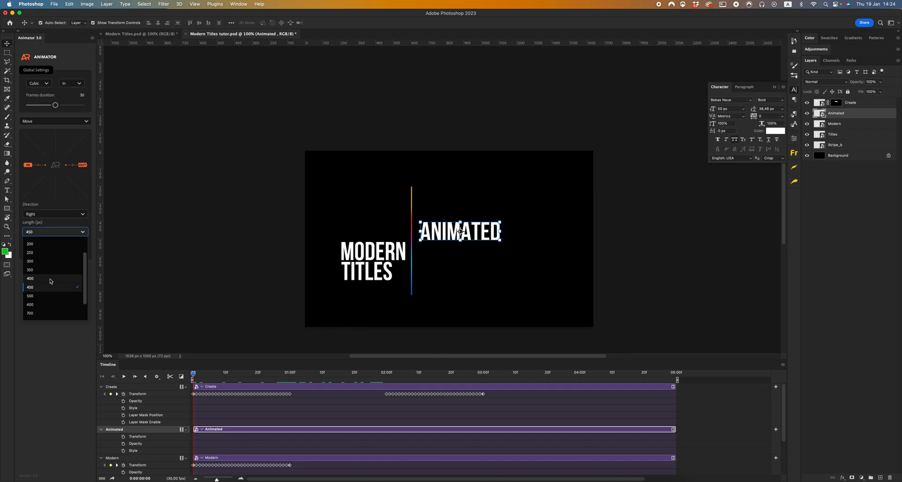
{"action": "mouse_move", "coordinate": [41, 297]}
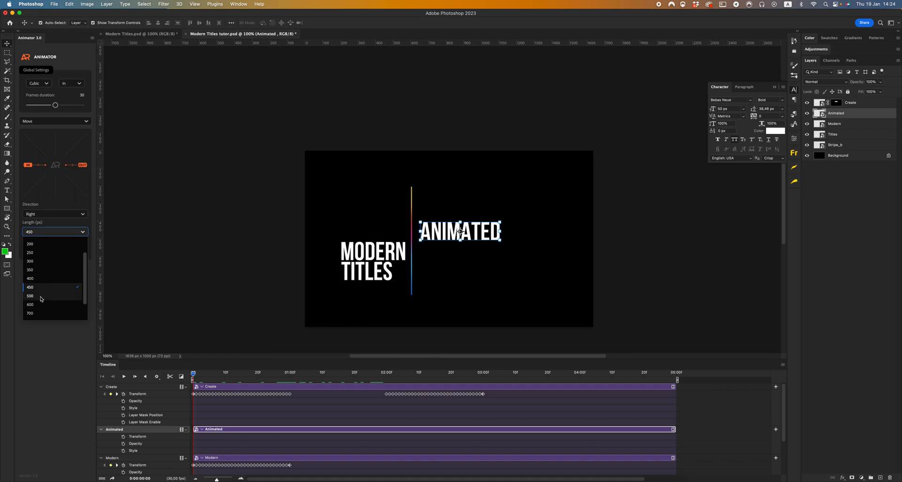
{"action": "left_click", "coordinate": [29, 295]}
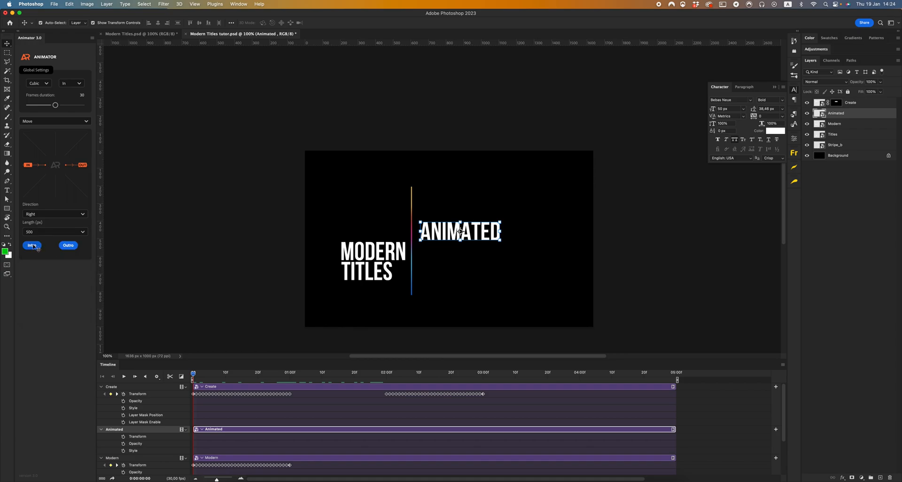
{"action": "left_click", "coordinate": [32, 245]}
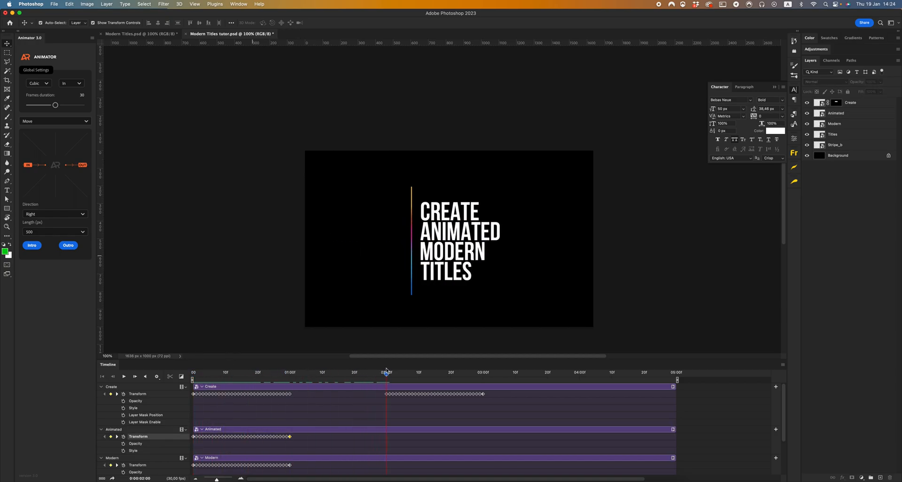
{"action": "left_click", "coordinate": [835, 113]}
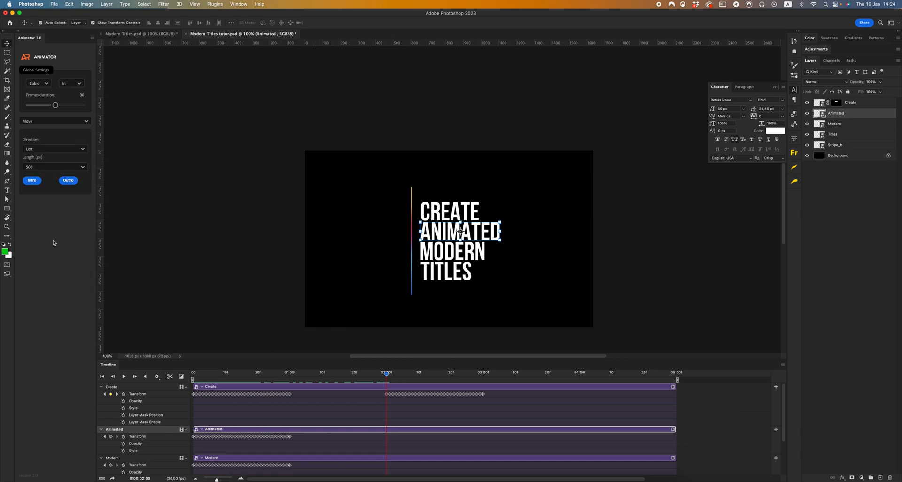
{"action": "left_click", "coordinate": [68, 246]}
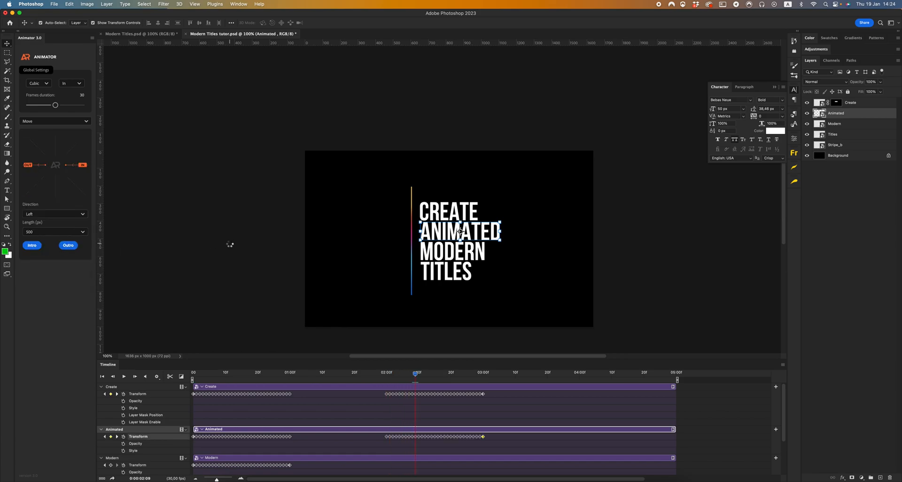
- Give the Modern and Titles lines 450 px slide-out outros
{"action": "left_click", "coordinate": [483, 373]}
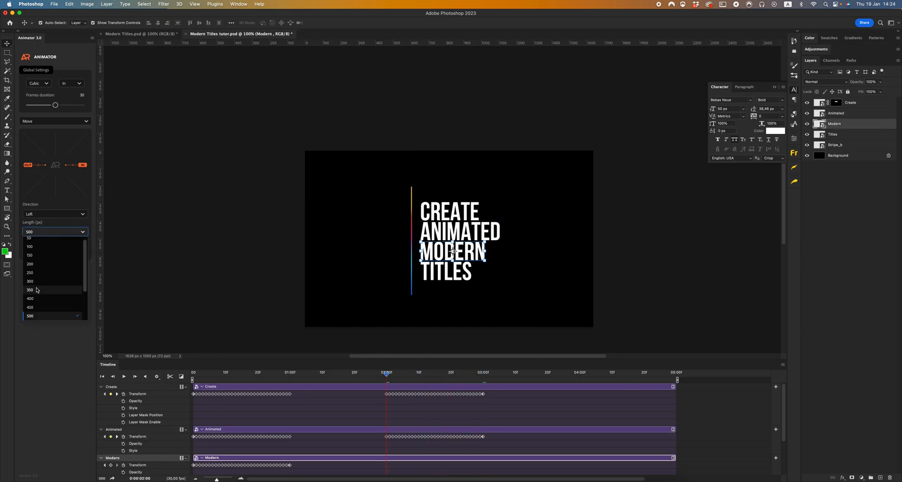
{"action": "left_click", "coordinate": [30, 307]}
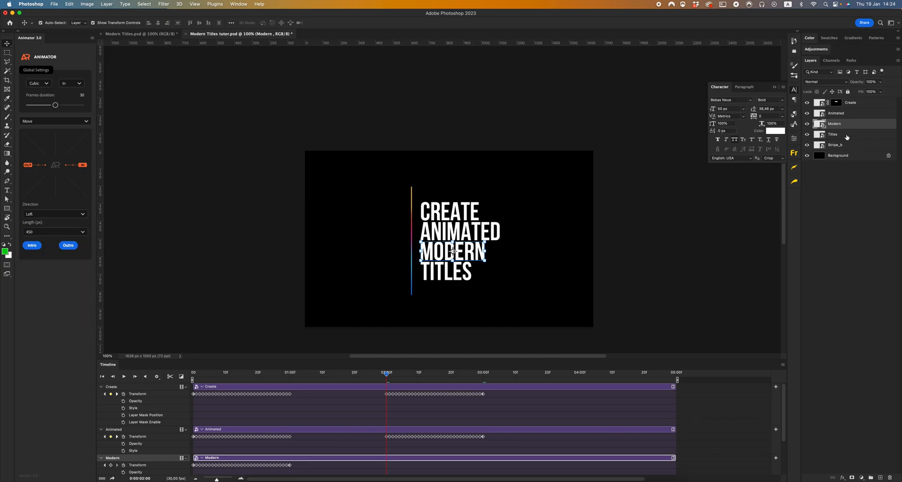
{"action": "scroll", "scroll_direction": "down", "scroll_amount": 3}
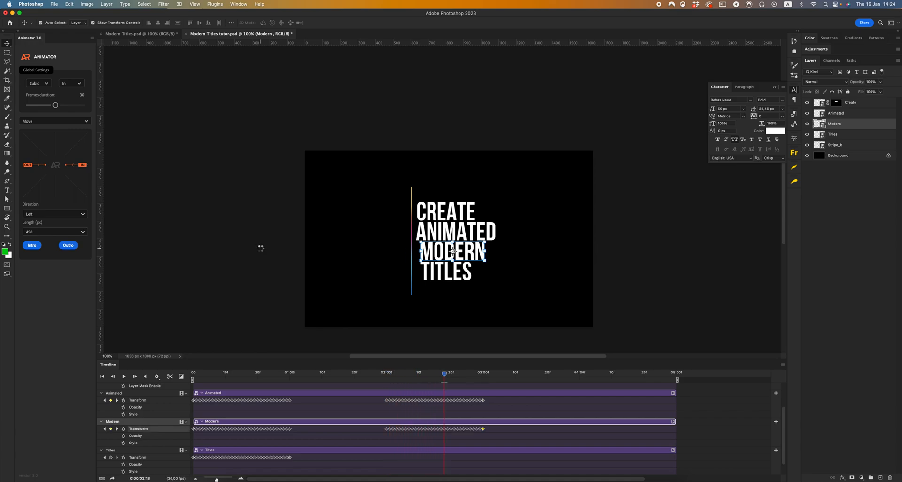
{"action": "left_click", "coordinate": [483, 372]}
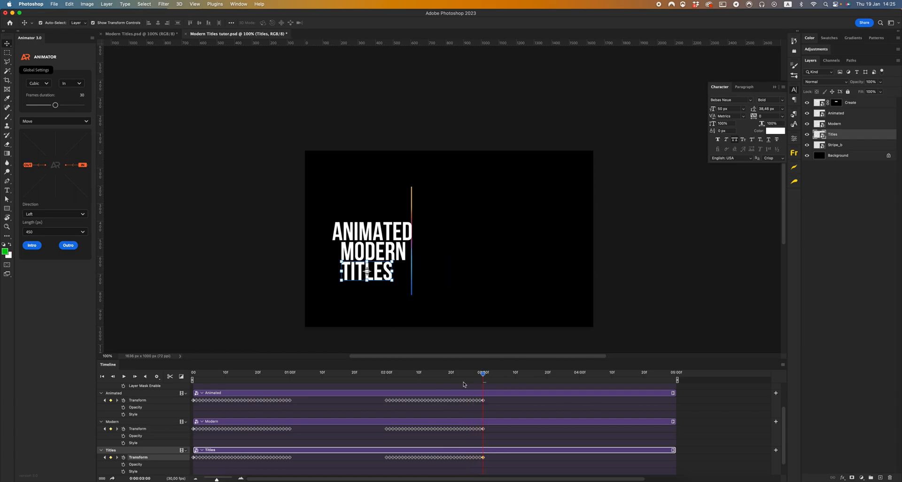
{"action": "left_click", "coordinate": [836, 112]}
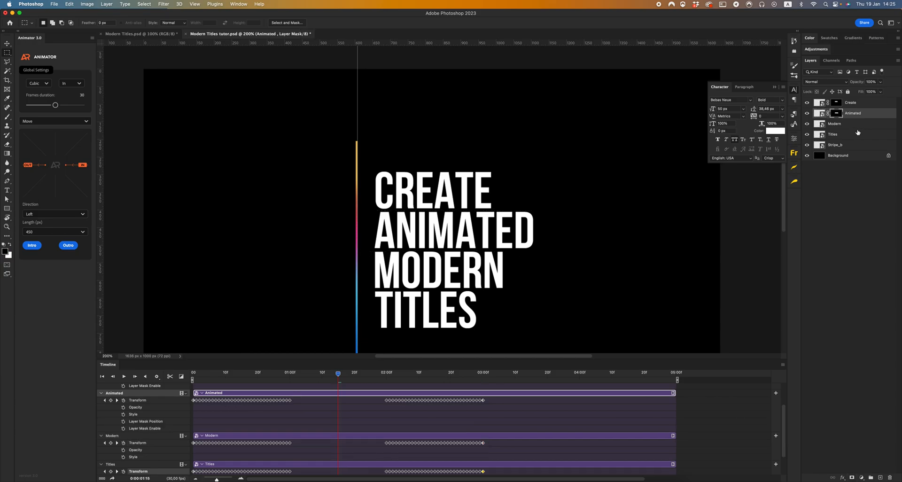
- Mask the Modern line to the area around its word, select Titles and scrub back to the start
{"action": "left_click", "coordinate": [834, 123]}
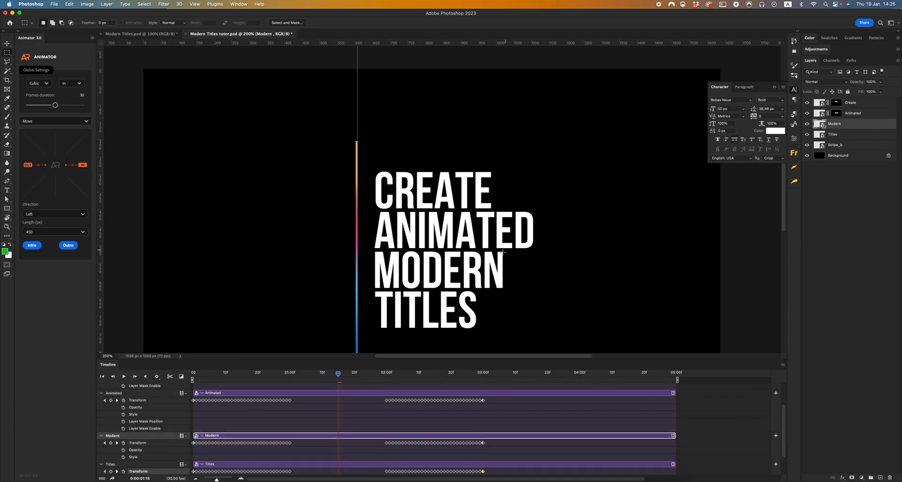
{"action": "left_click_drag", "start_coordinate": [357, 254], "coordinate": [504, 293]}
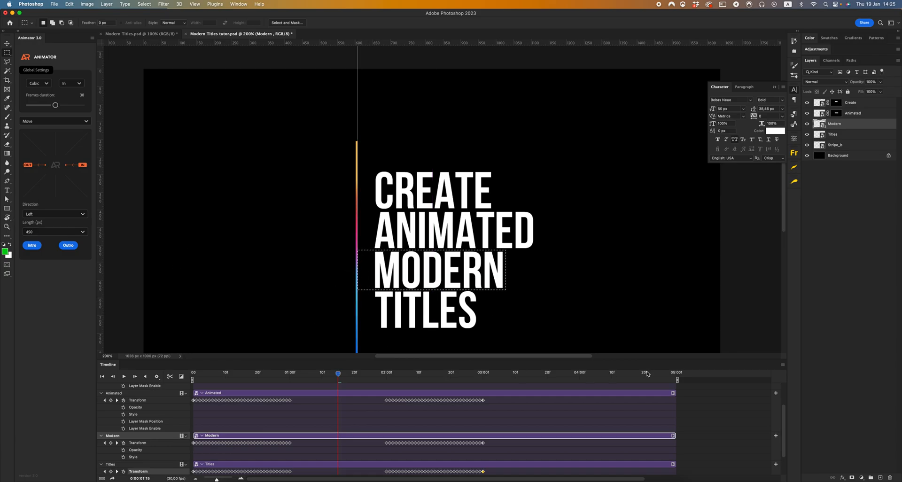
{"action": "left_click", "coordinate": [835, 123]}
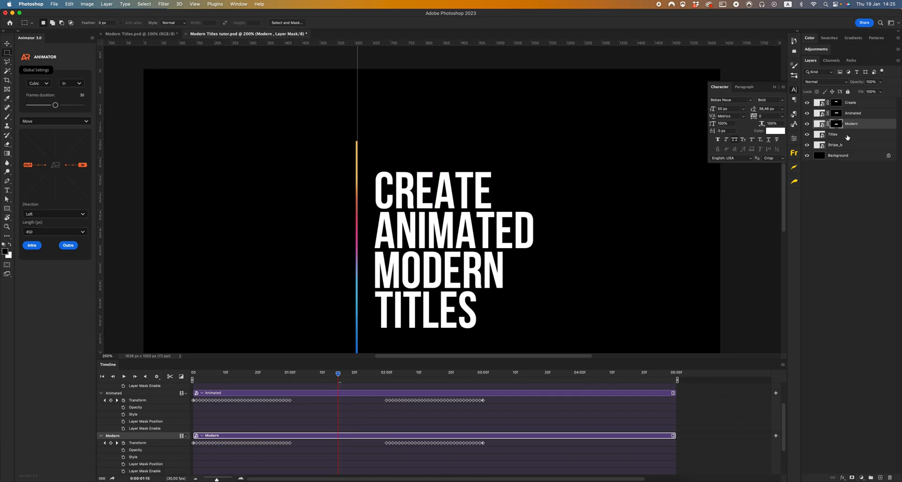
{"action": "left_click", "coordinate": [832, 134]}
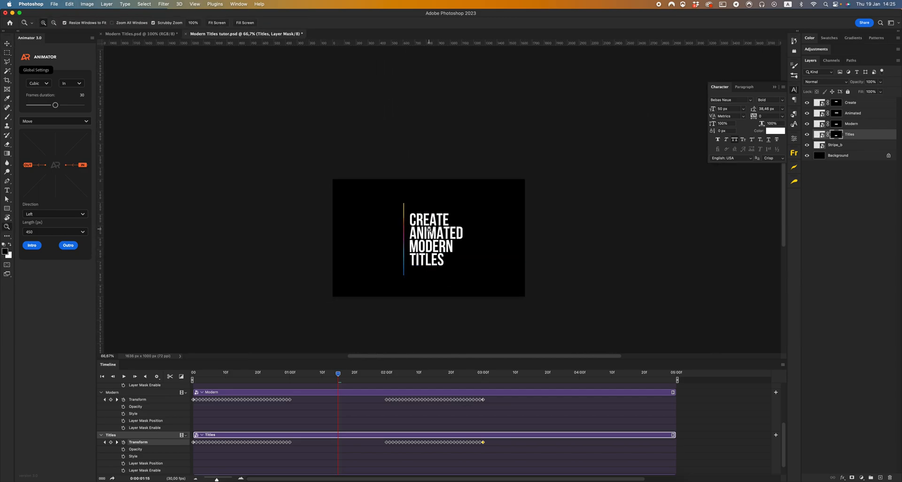
{"action": "left_click_drag", "start_coordinate": [338, 372], "coordinate": [236, 372]}
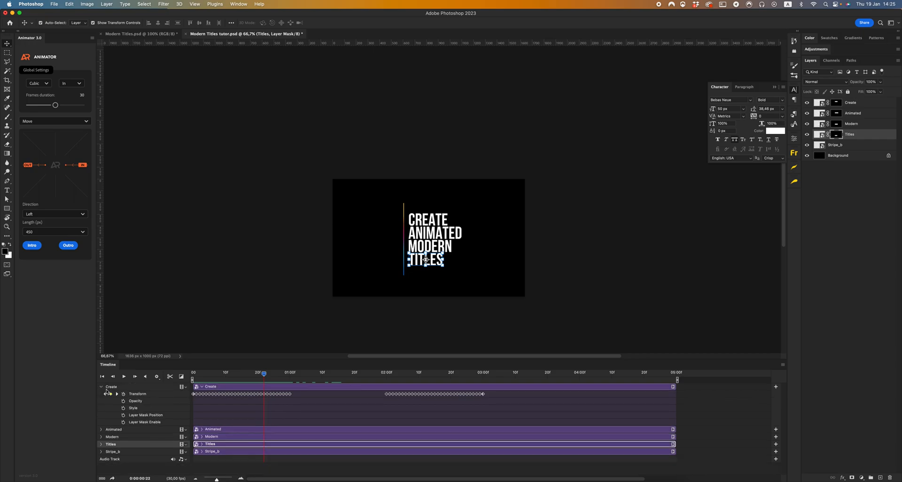
- Collapse Create's track, play the staggered lines, shorten playback to about four seconds and select the stripe
{"action": "left_click", "coordinate": [102, 386]}
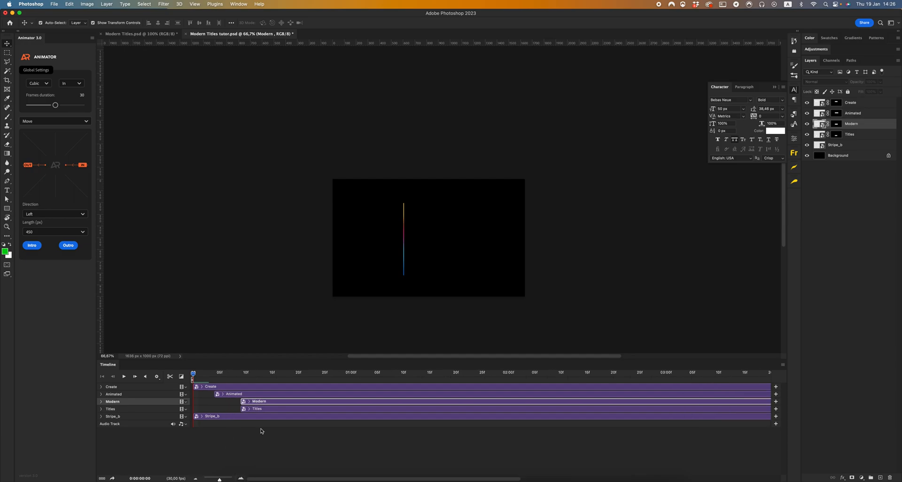
{"action": "left_click", "coordinate": [849, 134]}
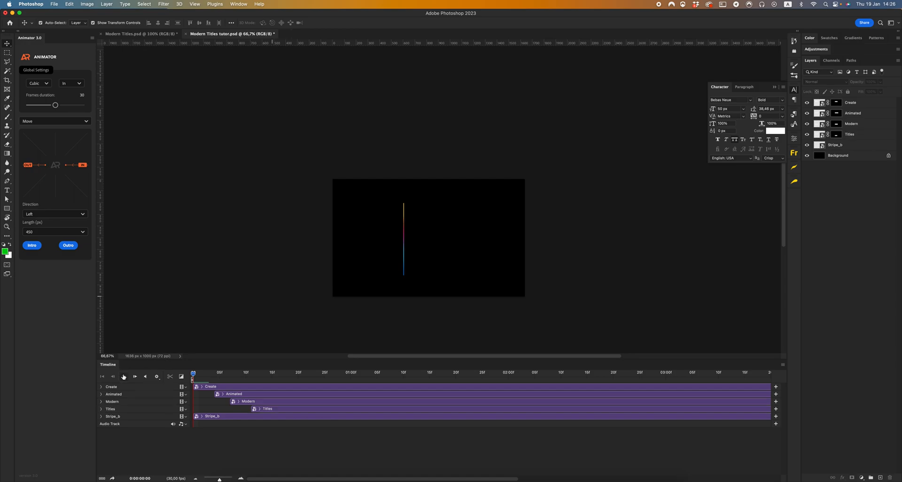
{"action": "left_click", "coordinate": [123, 376]}
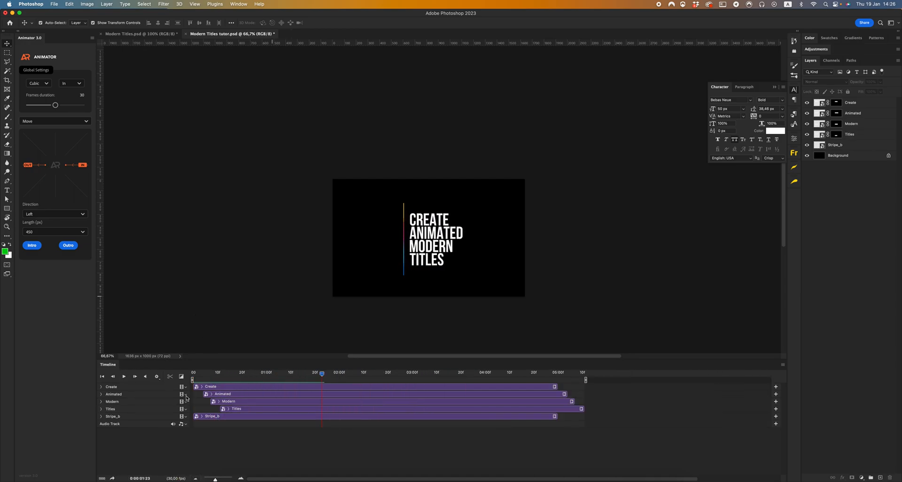
{"action": "left_click", "coordinate": [124, 376]}
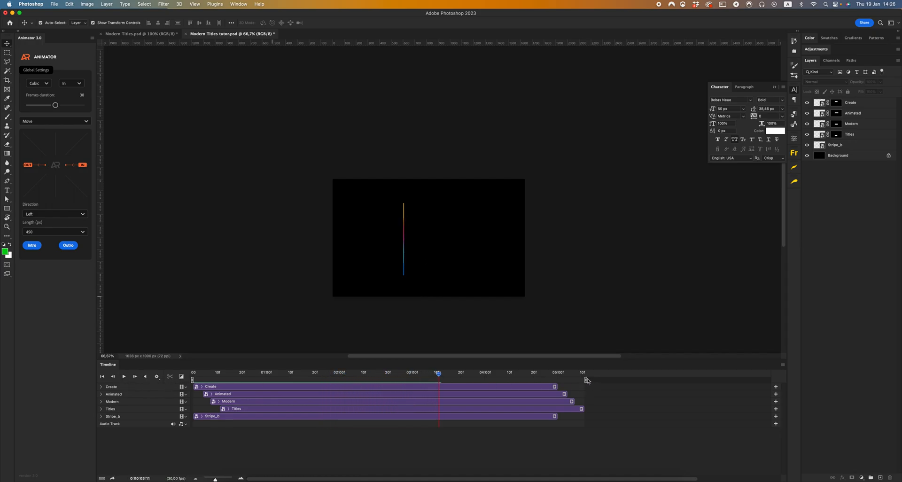
{"action": "left_click", "coordinate": [124, 376]}
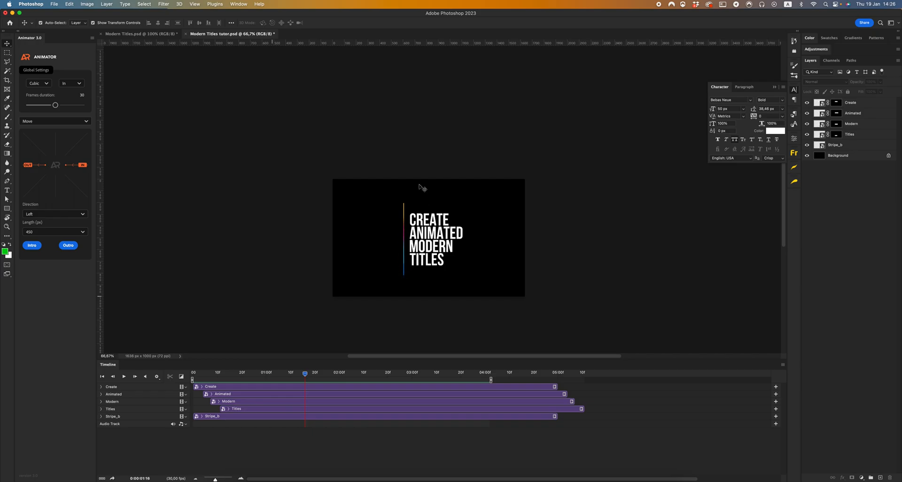
{"action": "left_click", "coordinate": [834, 144]}
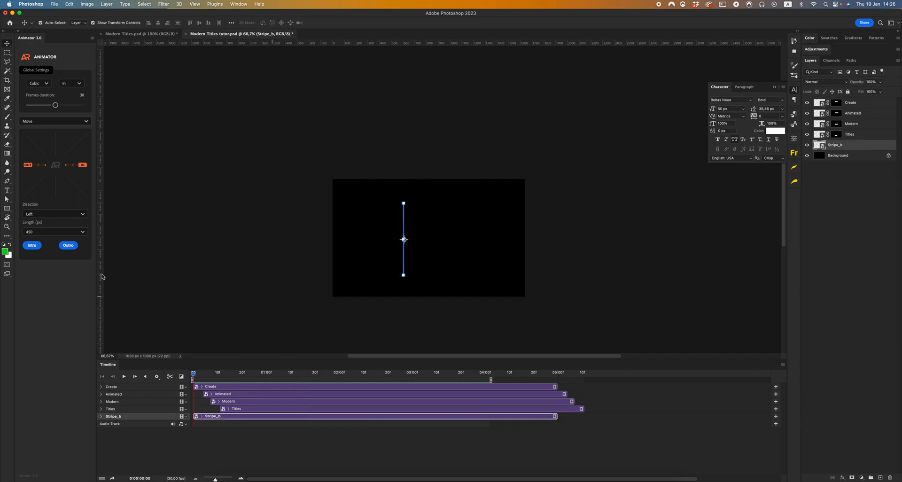
- Set the stripe's slide direction to Down with a distance of 700 px
{"action": "left_click_drag", "start_coordinate": [404, 239], "coordinate": [405, 202]}
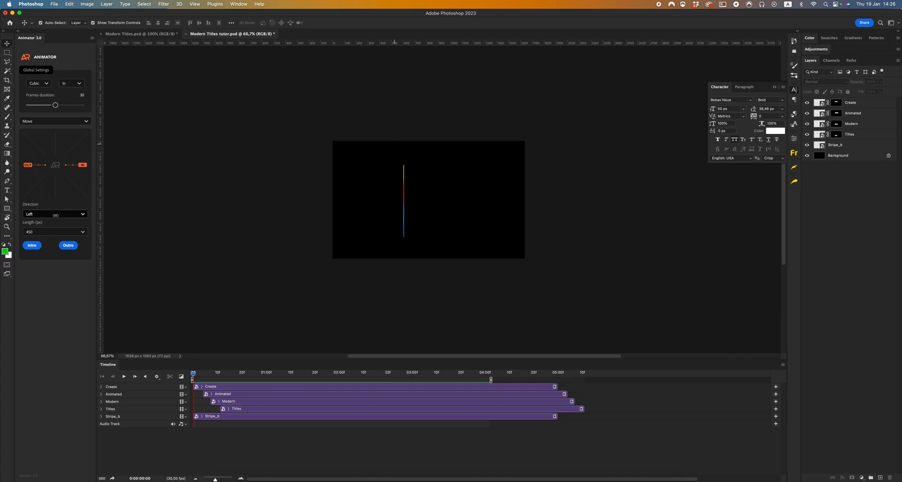
{"action": "left_click", "coordinate": [54, 214]}
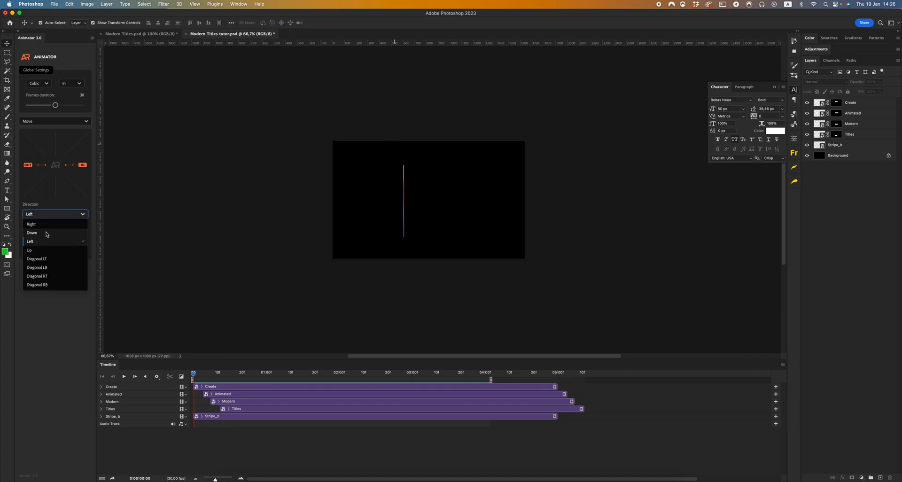
{"action": "left_click", "coordinate": [31, 233]}
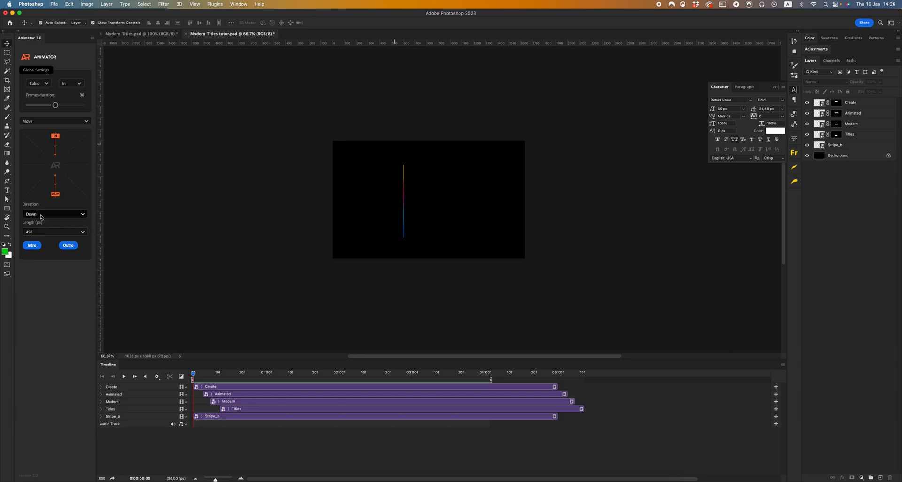
{"action": "left_click", "coordinate": [55, 231]}
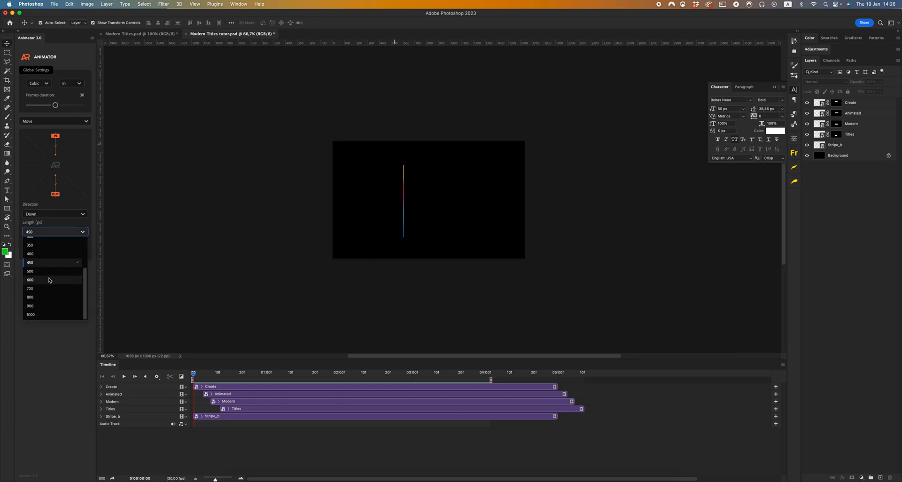
{"action": "mouse_move", "coordinate": [40, 288]}
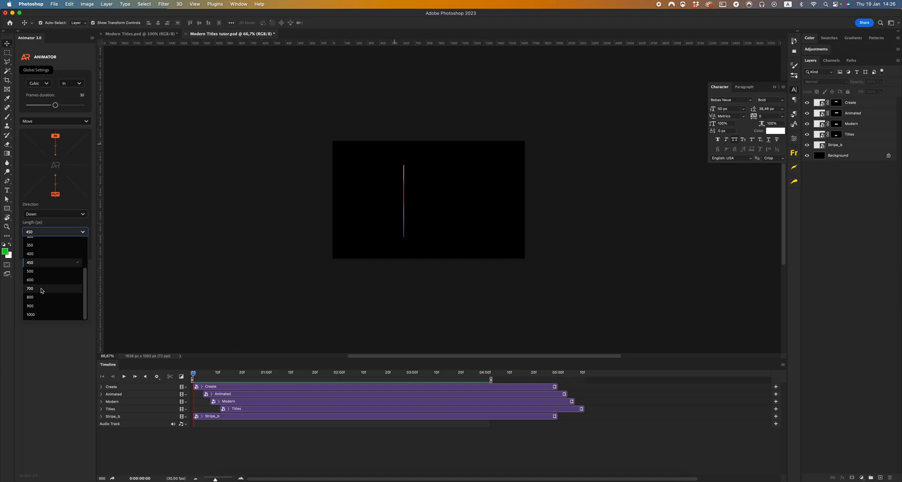
{"action": "mouse_move", "coordinate": [34, 289]}
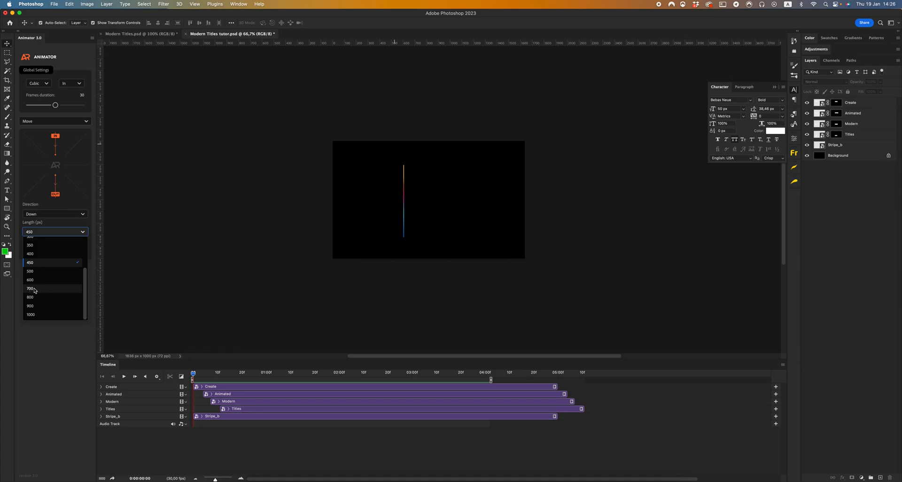
{"action": "left_click", "coordinate": [30, 288]}
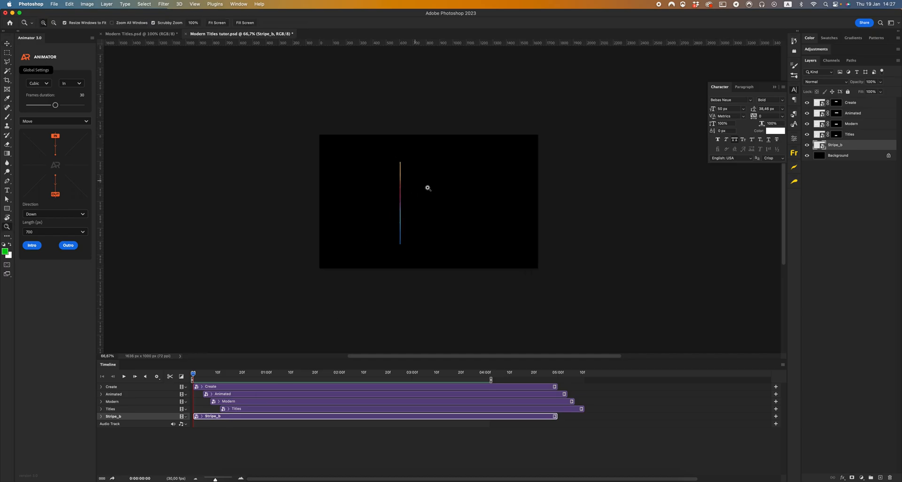
- At 100% zoom, scrub to about 3:19 and drag Stripe_b down below the canvas to keyframe its exit
{"action": "left_click", "coordinate": [32, 246]}
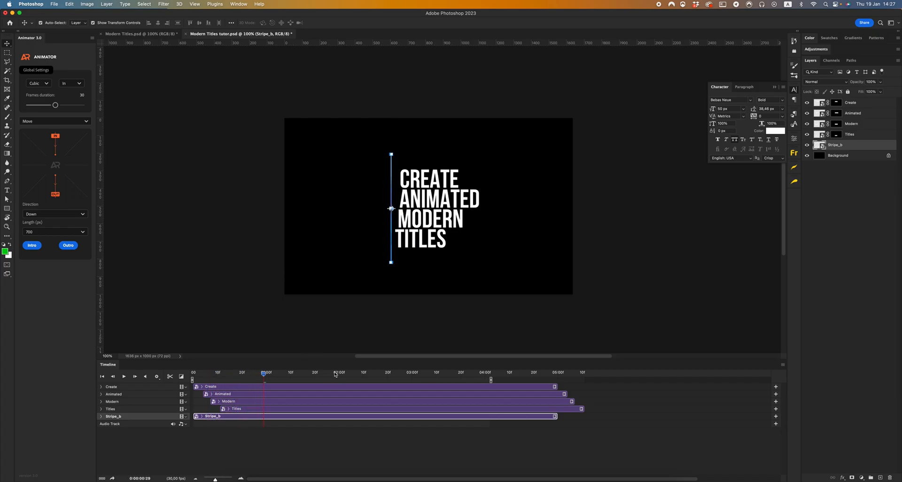
{"action": "left_click_drag", "start_coordinate": [264, 373], "coordinate": [328, 373]}
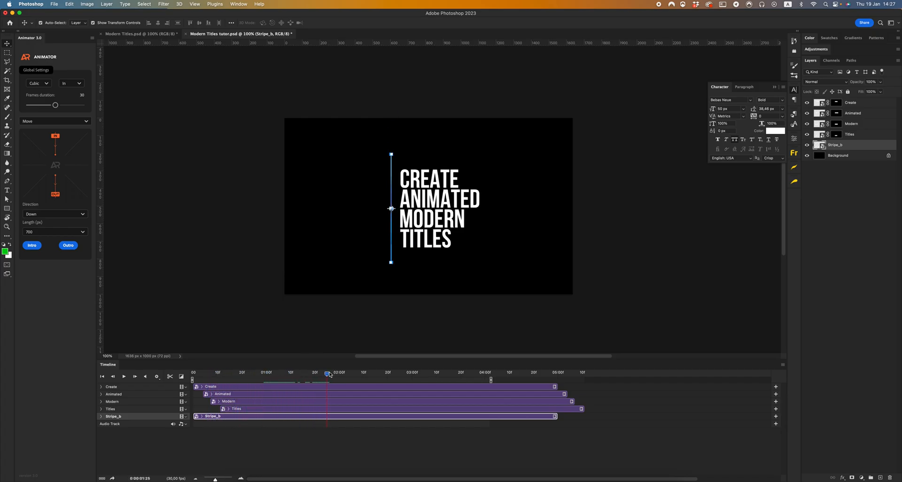
{"action": "left_click", "coordinate": [385, 372]}
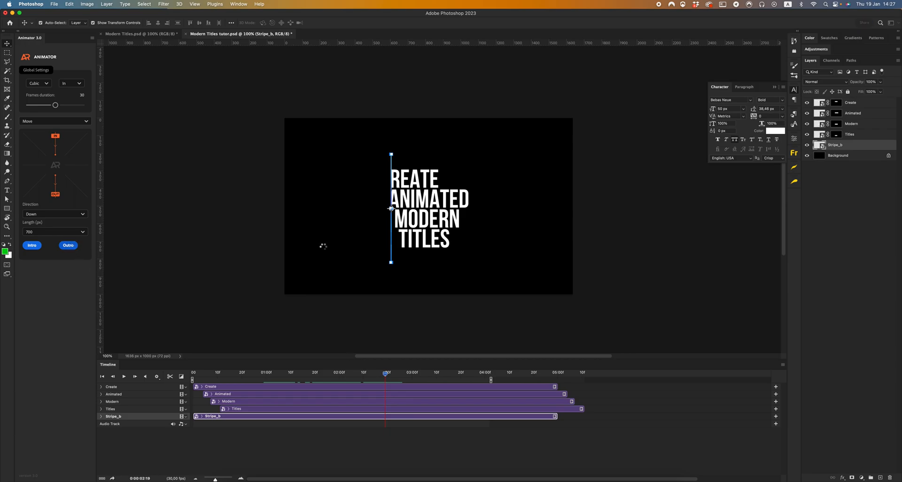
{"action": "left_click_drag", "start_coordinate": [385, 372], "coordinate": [437, 372]}
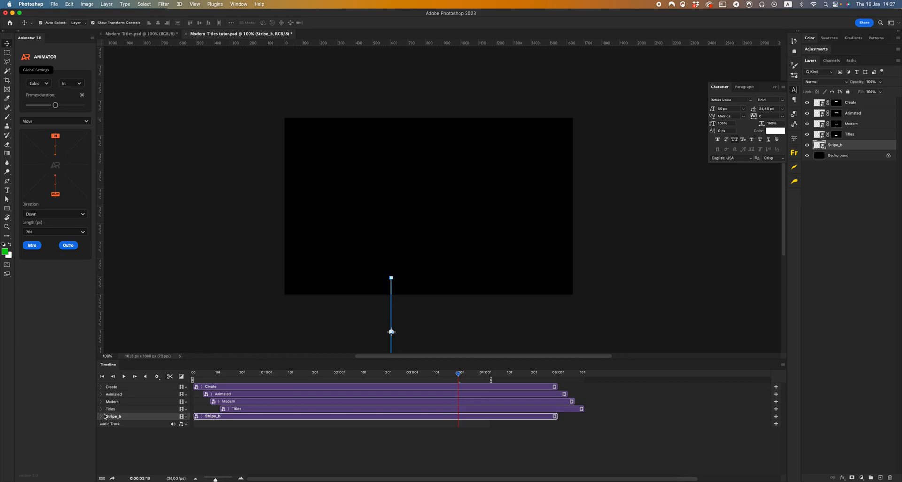
- Expand Stripe_b's Transform track and play the animation to preview it
{"action": "left_click", "coordinate": [102, 415]}
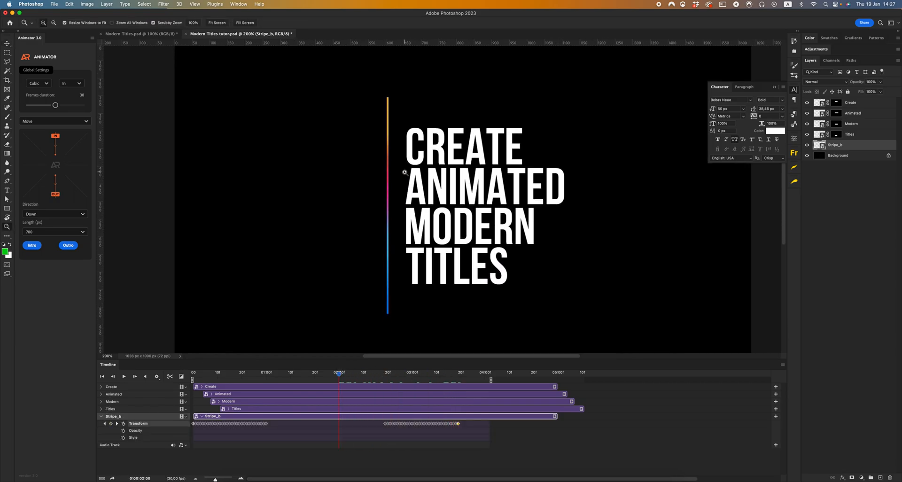
{"action": "left_click", "coordinate": [7, 44]}
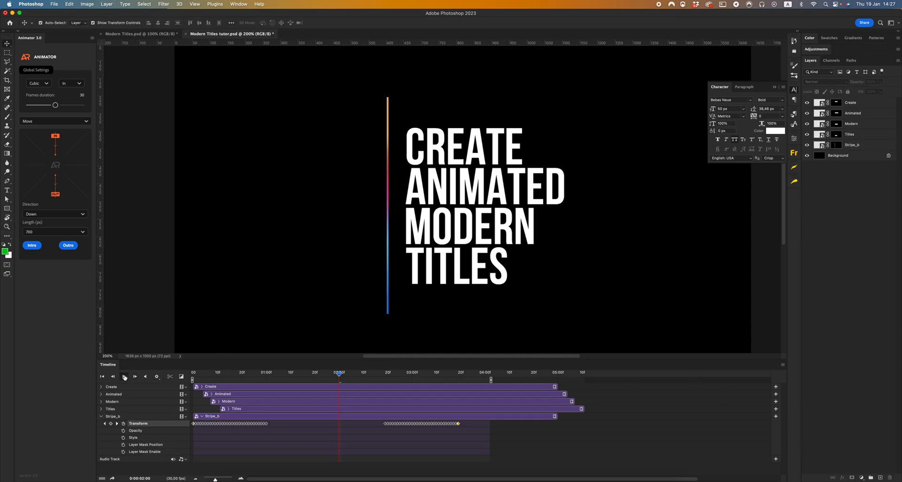
{"action": "left_click", "coordinate": [124, 376]}
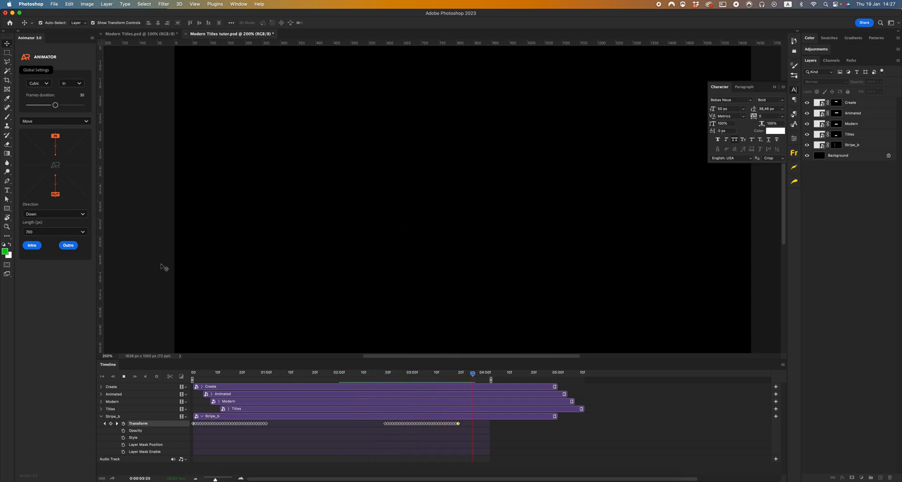
{"action": "left_click", "coordinate": [264, 372]}
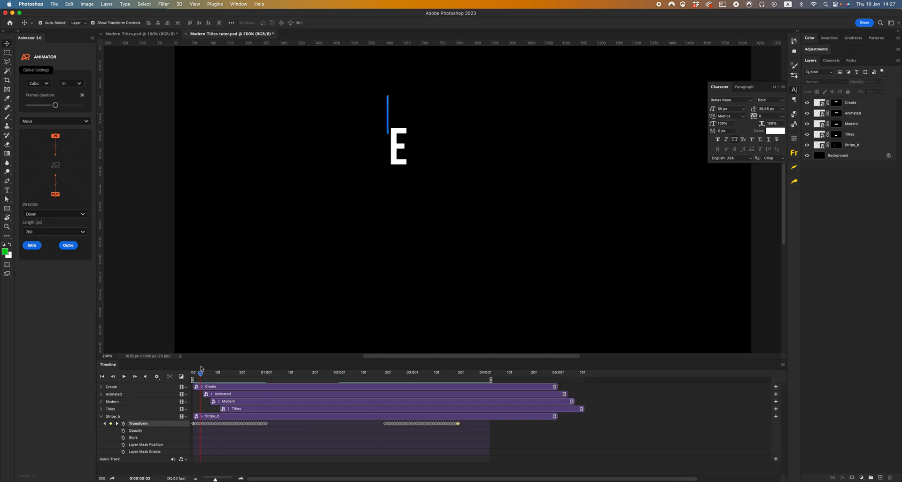
- Select the Create, Animated, Modern and Titles clips and shift them a few frames later than the stripe
{"action": "left_click", "coordinate": [850, 134]}
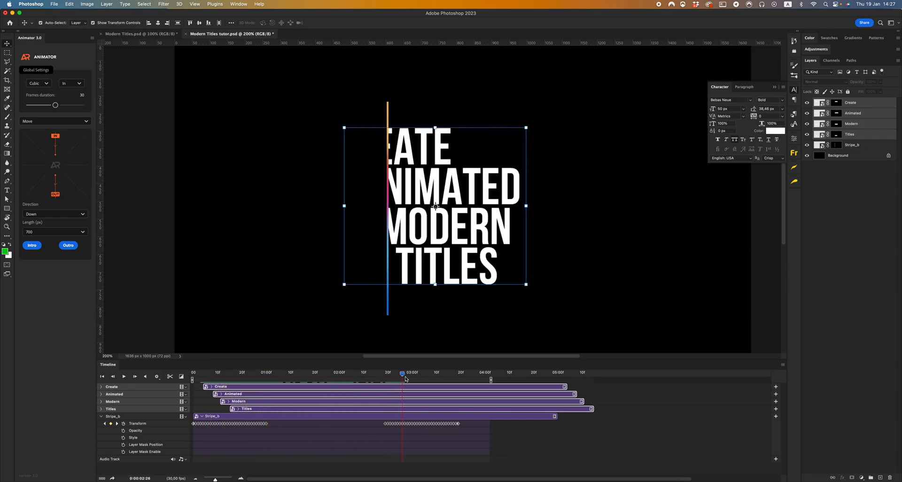
{"action": "left_click_drag", "start_coordinate": [402, 373], "coordinate": [451, 373]}
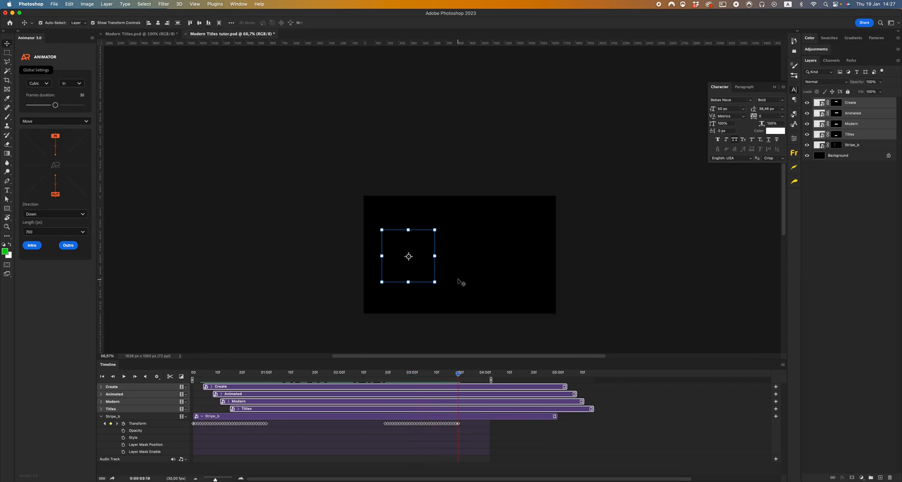
- Select all four title layers plus Stripe_b and convert them into one smart object named Create
{"action": "left_click", "coordinate": [124, 376]}
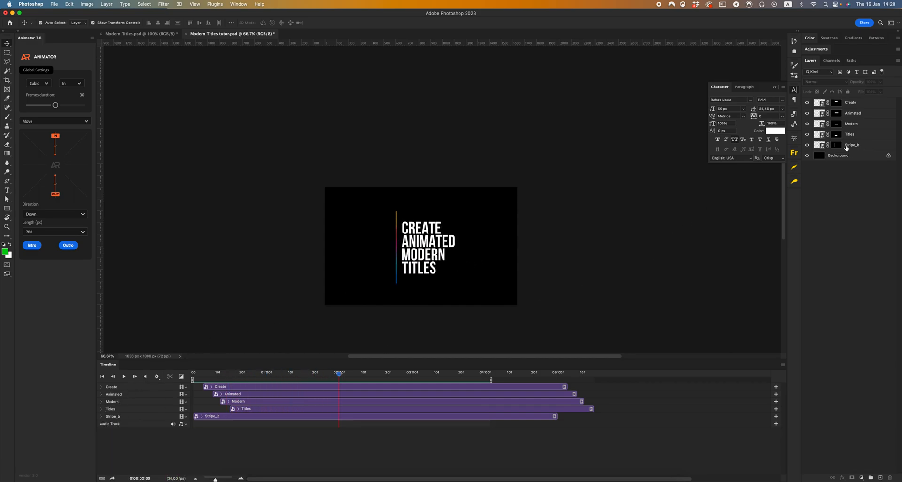
{"action": "left_click", "coordinate": [851, 102]}
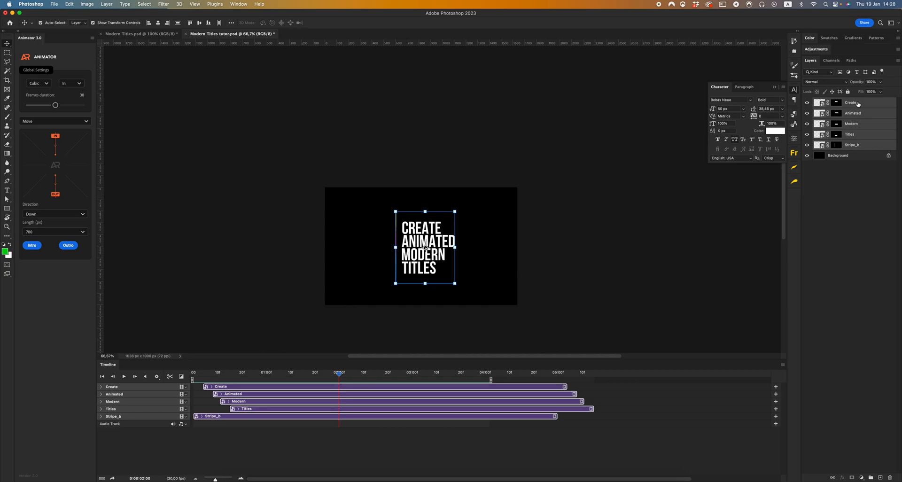
{"action": "right_click", "coordinate": [853, 103]}
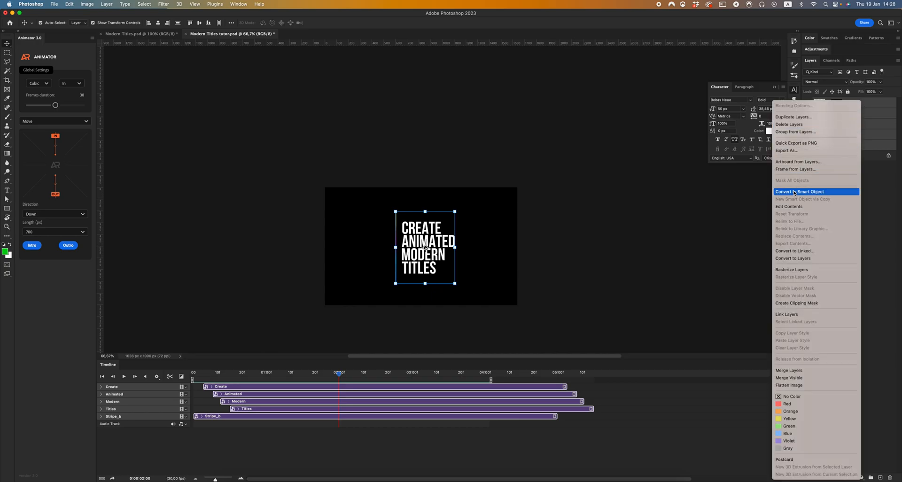
{"action": "left_click", "coordinate": [799, 192]}
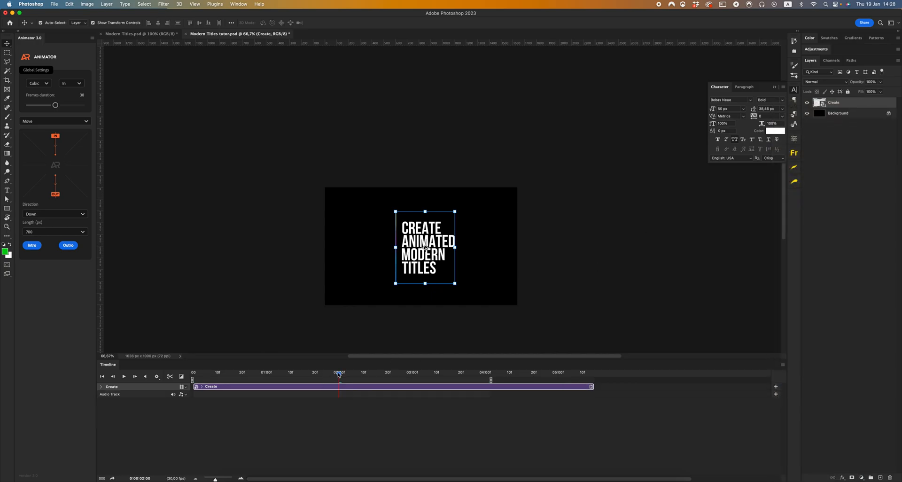
- Free-transform the Create smart object, skewing it into a diagonal slant, and commit
{"action": "left_click_drag", "start_coordinate": [339, 373], "coordinate": [213, 373]}
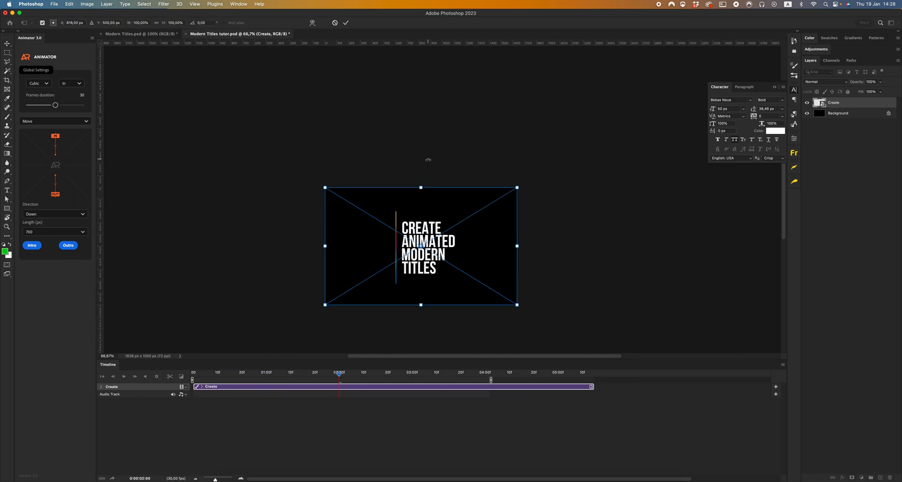
{"action": "mouse_move", "coordinate": [438, 213]}
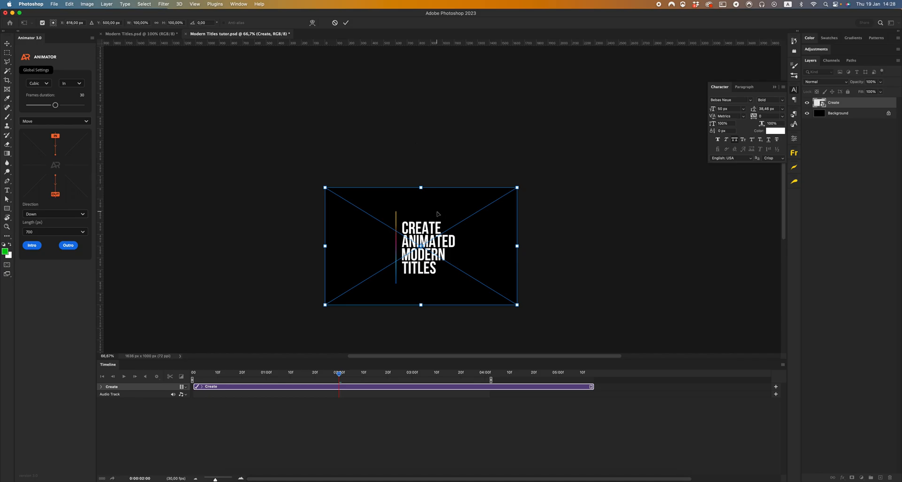
{"action": "mouse_move", "coordinate": [474, 202]}
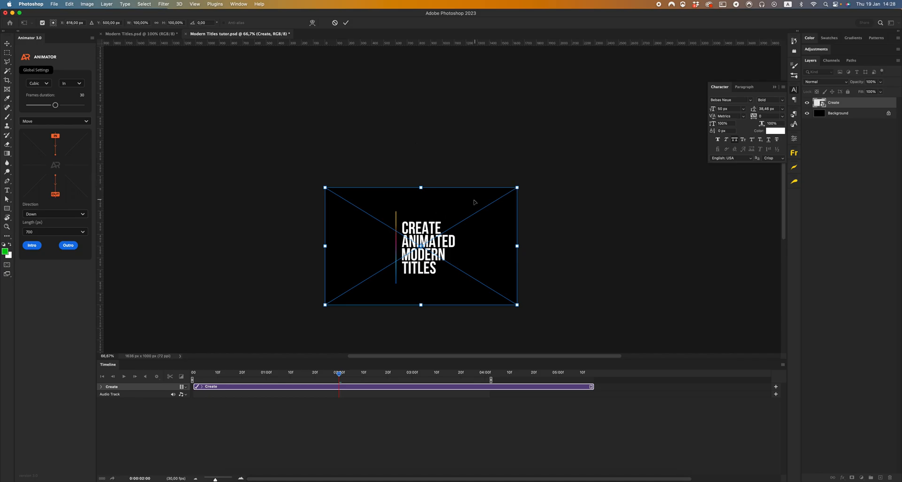
{"action": "mouse_move", "coordinate": [512, 246]}
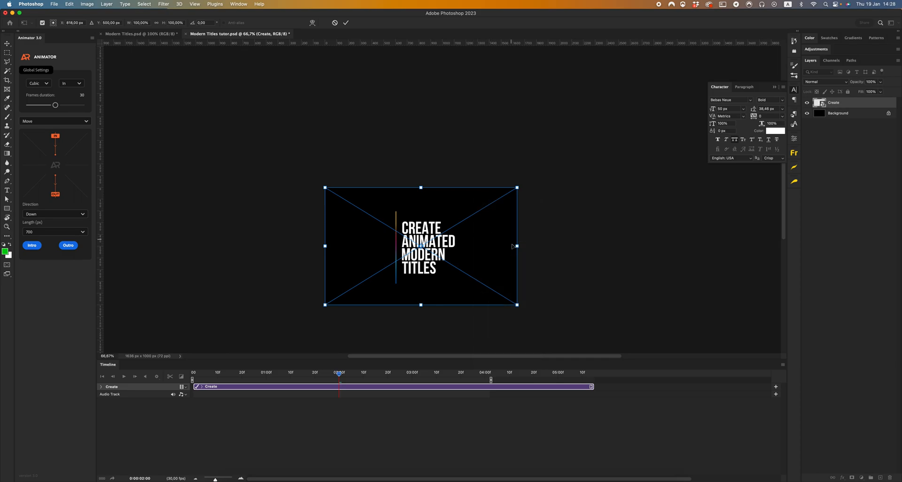
{"action": "left_click_drag", "start_coordinate": [516, 188], "coordinate": [516, 156]}
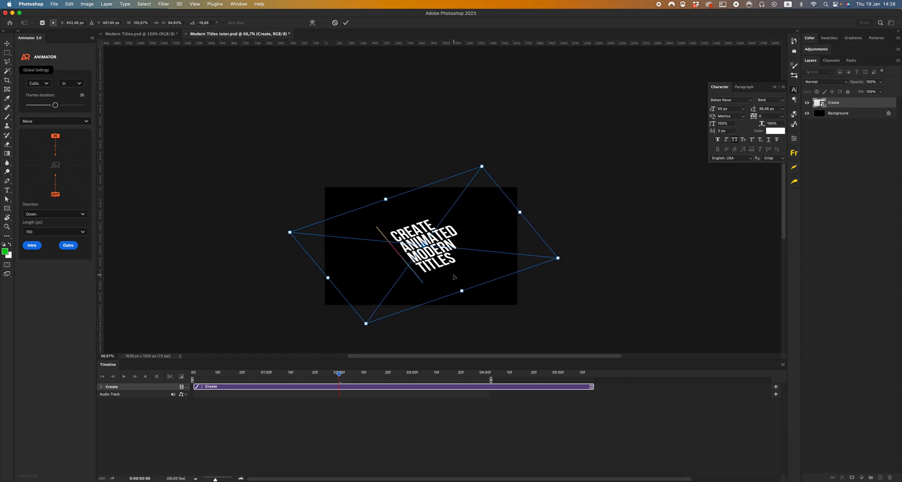
{"action": "left_click", "coordinate": [345, 23]}
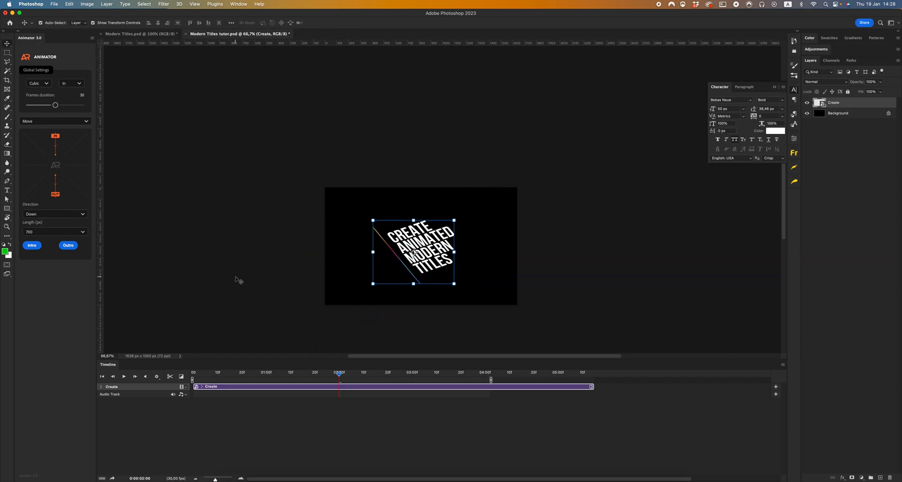
{"action": "left_click", "coordinate": [123, 376]}
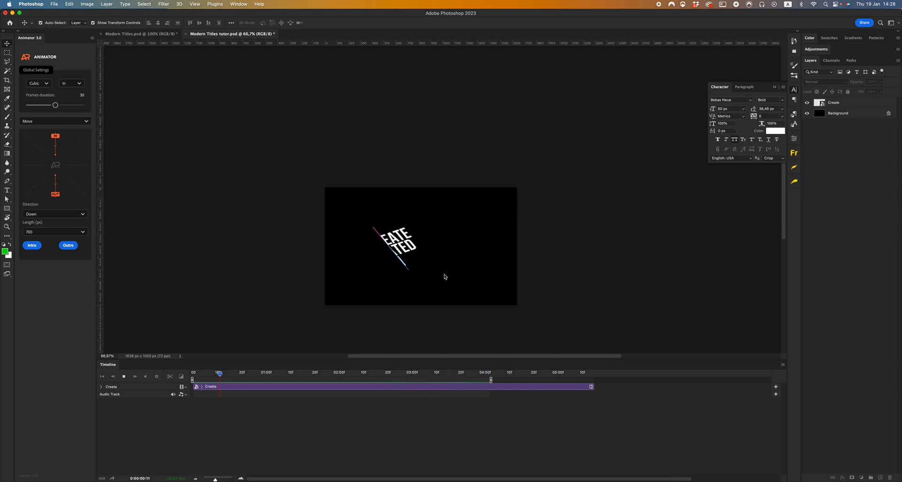
{"action": "left_click", "coordinate": [123, 376]}
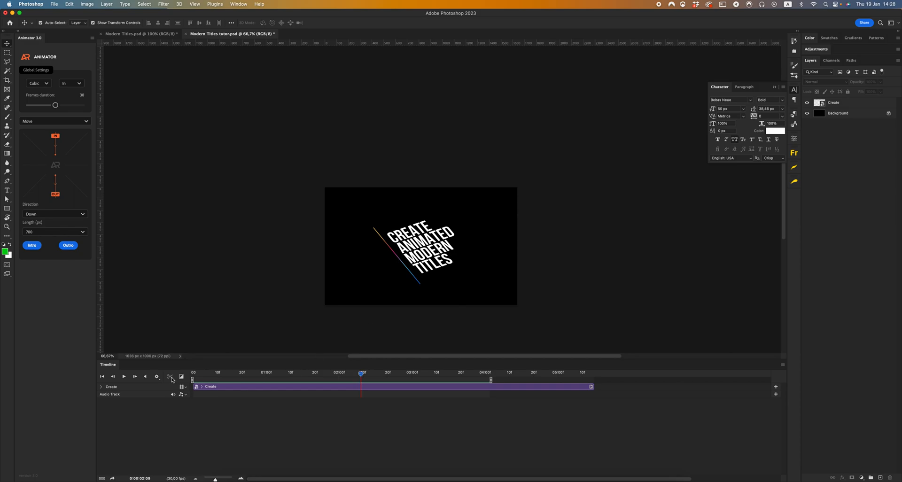
{"action": "left_click", "coordinate": [123, 376]}
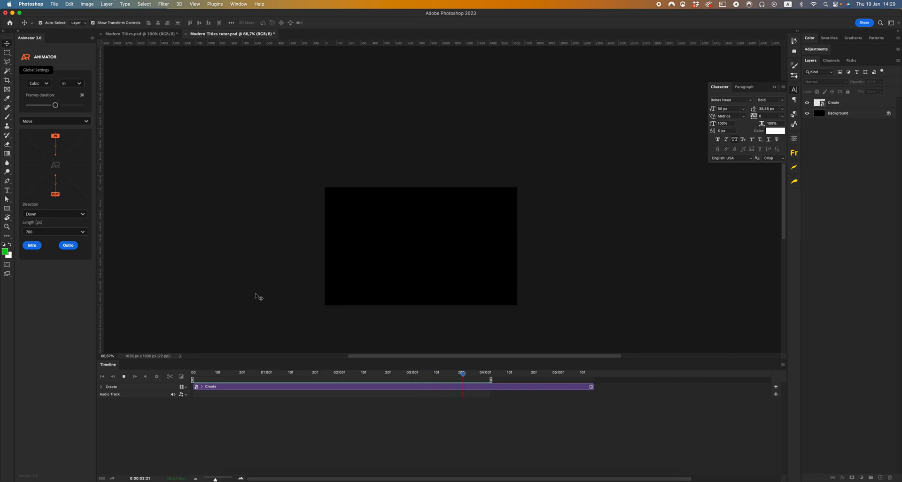
{"action": "left_click_drag", "start_coordinate": [463, 372], "coordinate": [307, 372]}
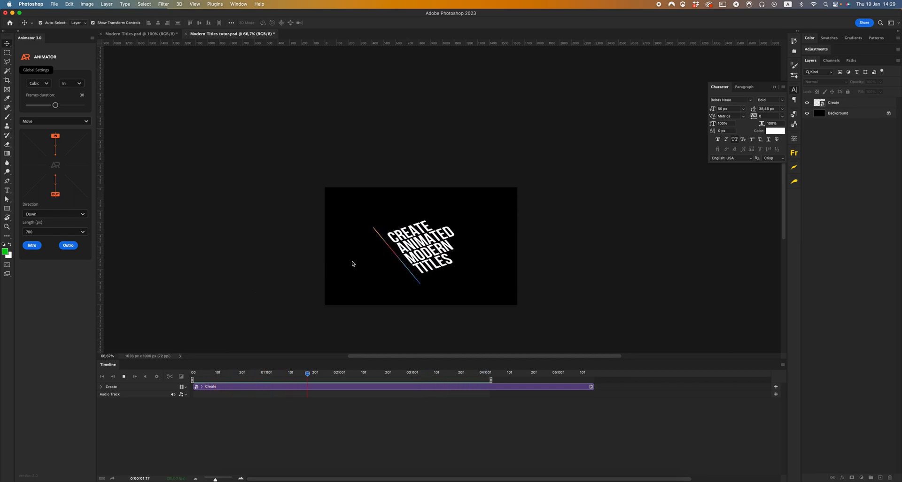